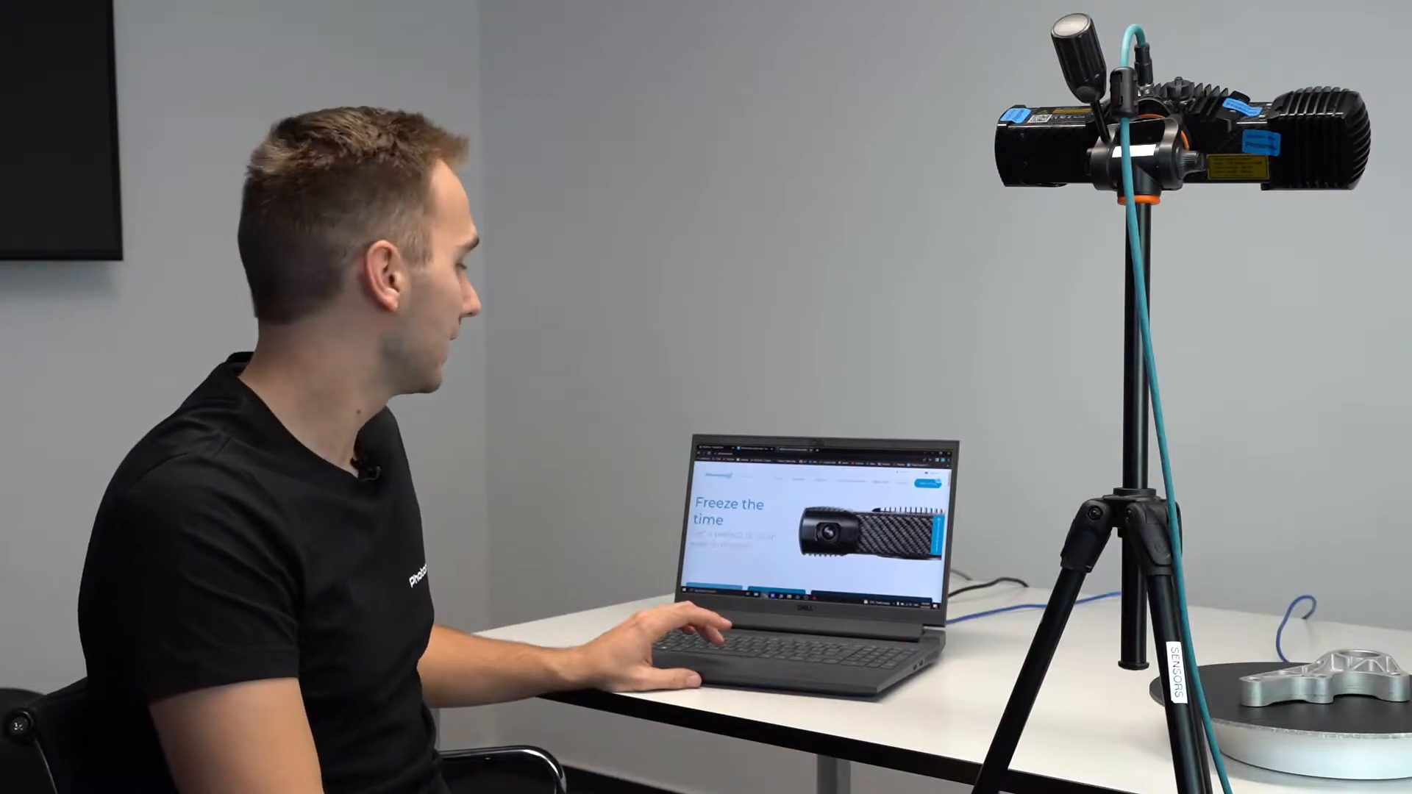
# Step: Load the Photoneo website by entering its address in the browser
pyautogui.write('photoneo.com')
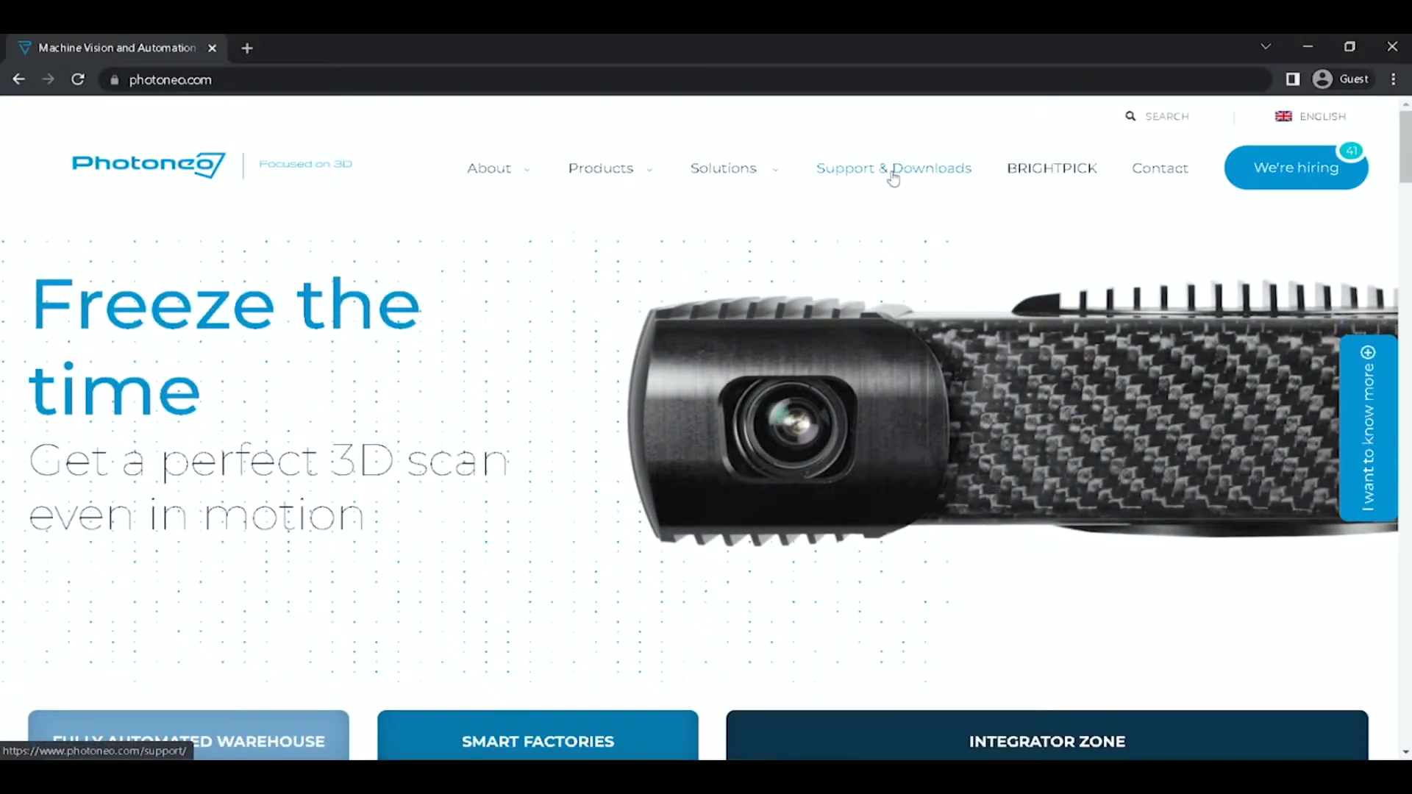
# Step: From Support & Downloads, get the PhoXi Control Windows 10 installer under 3D Sensors
pyautogui.click(895, 167)
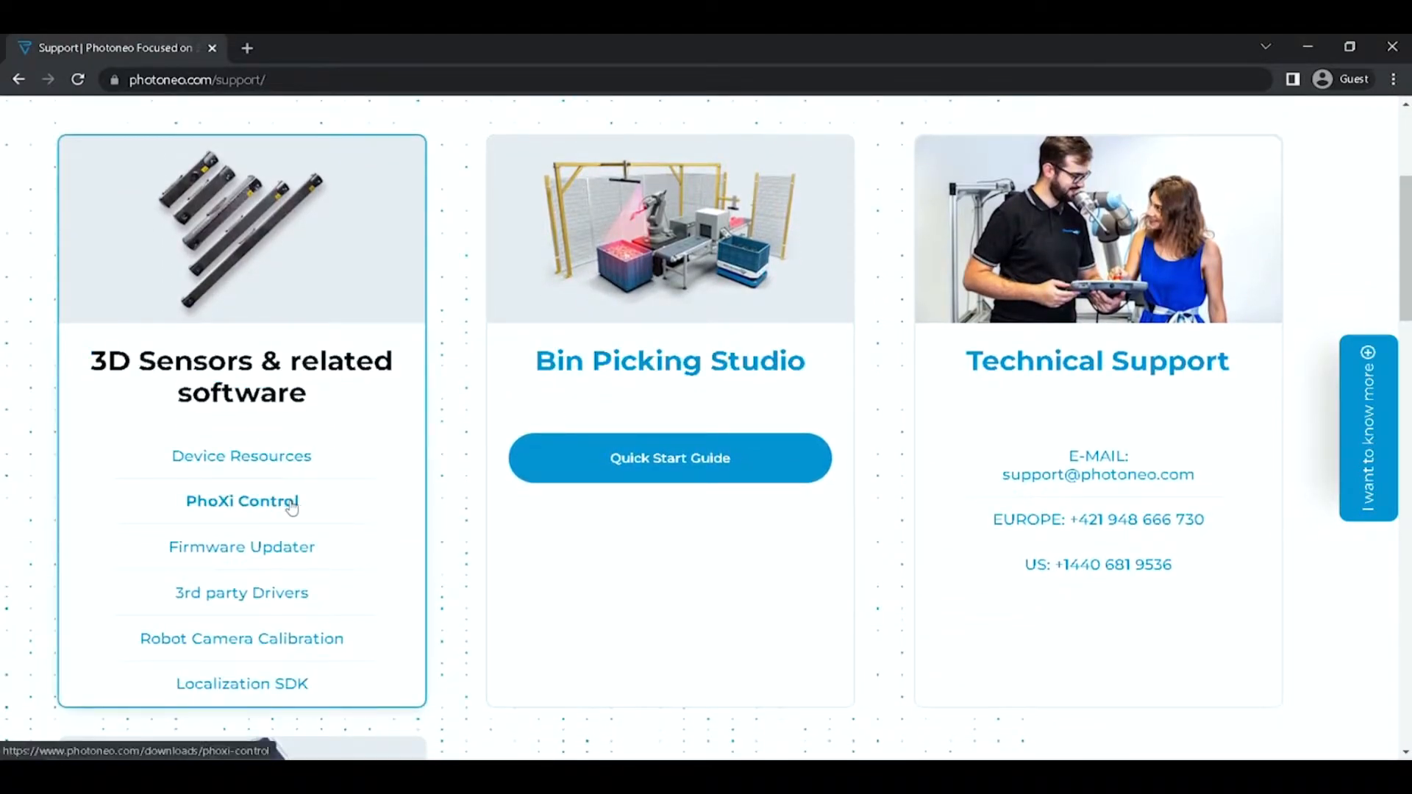
pyautogui.click(241, 501)
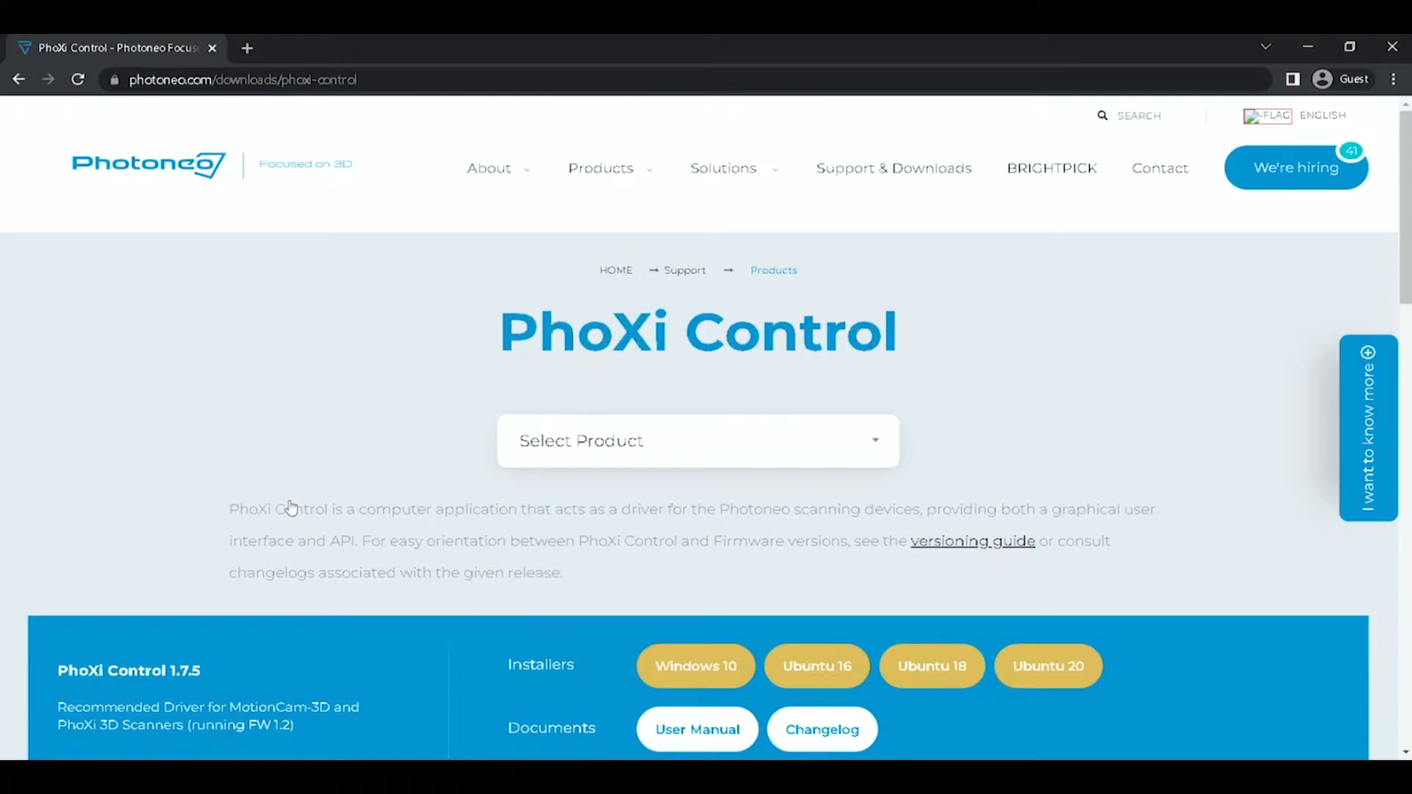
pyautogui.scroll(-3)
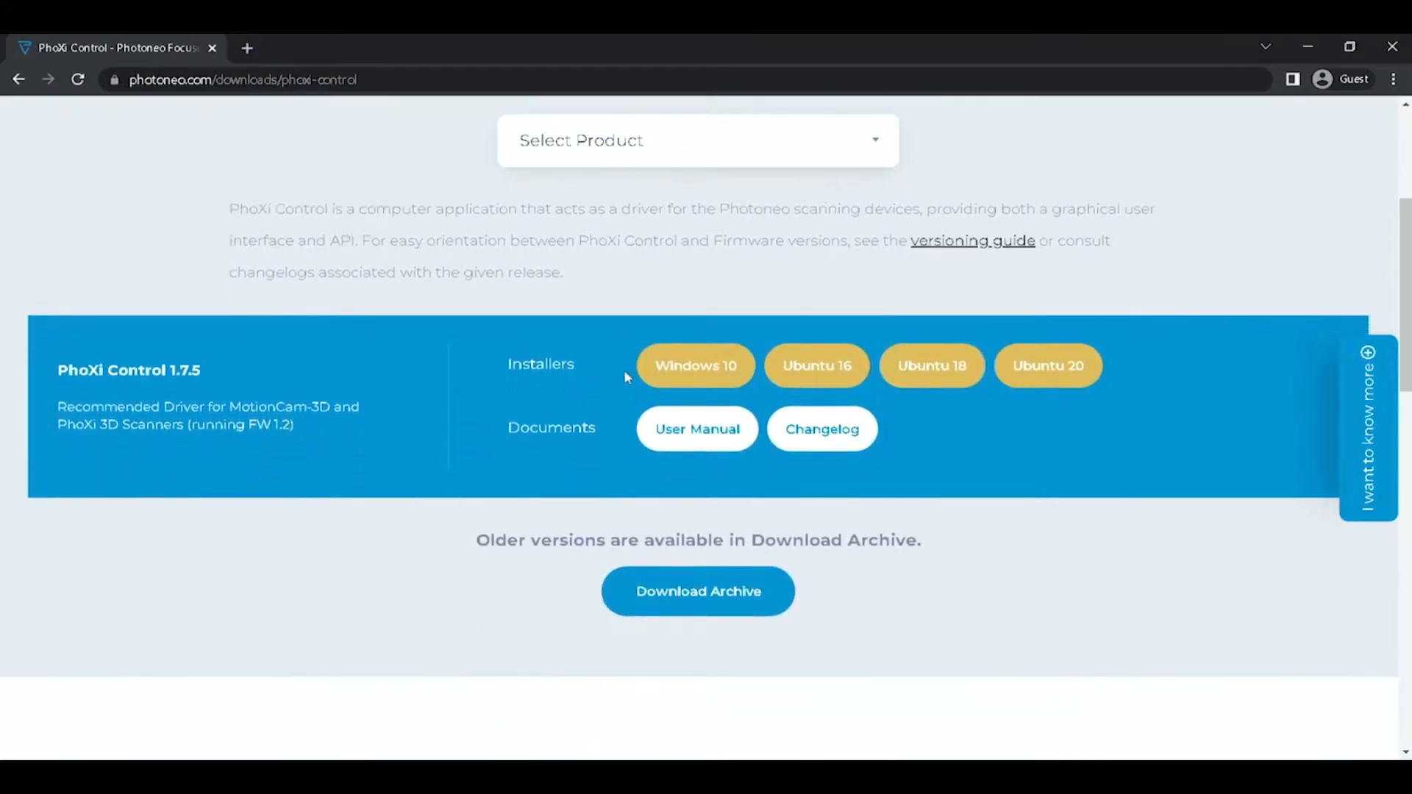
pyautogui.click(695, 364)
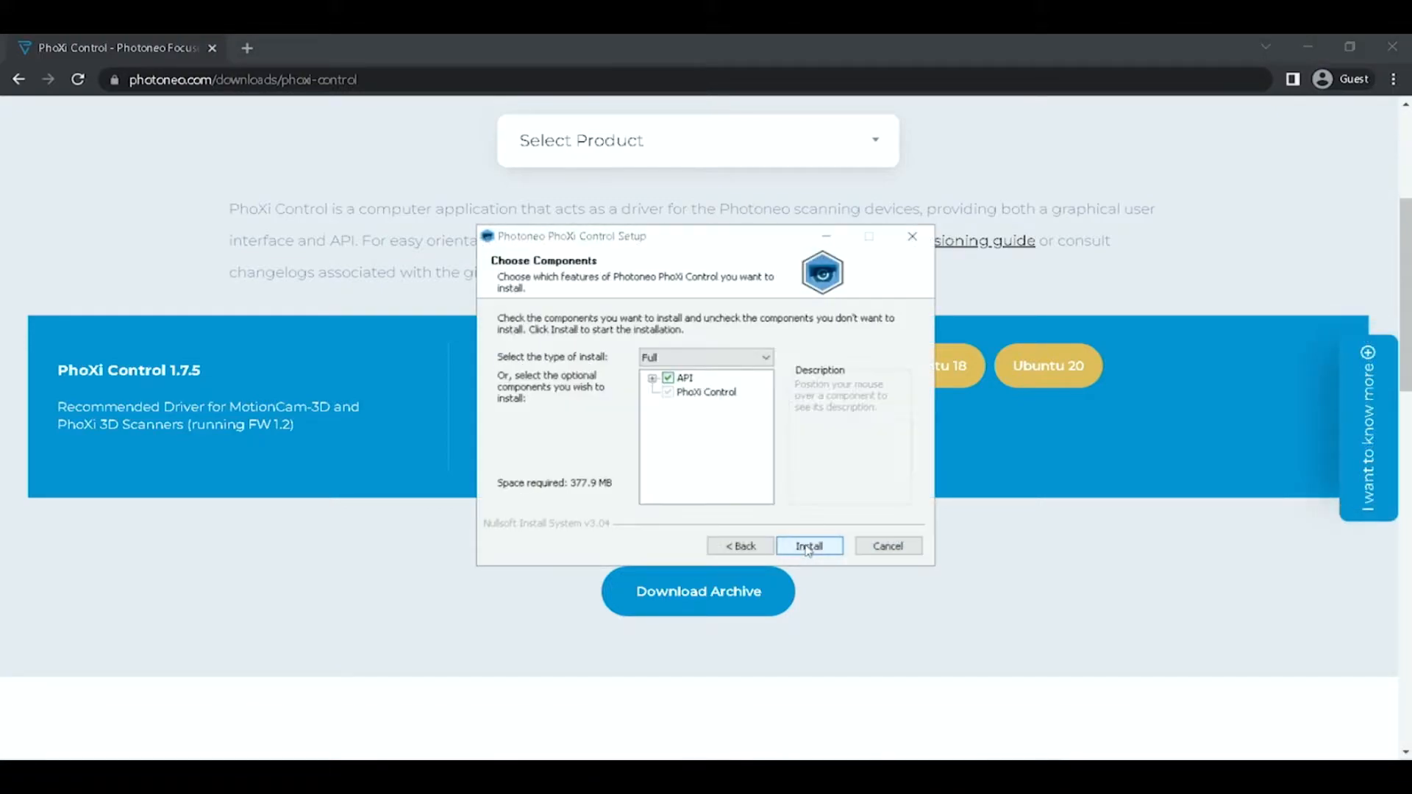
# Step: Install the Full package with API and PhoXi Control, then finish the setup wizard
pyautogui.click(809, 546)
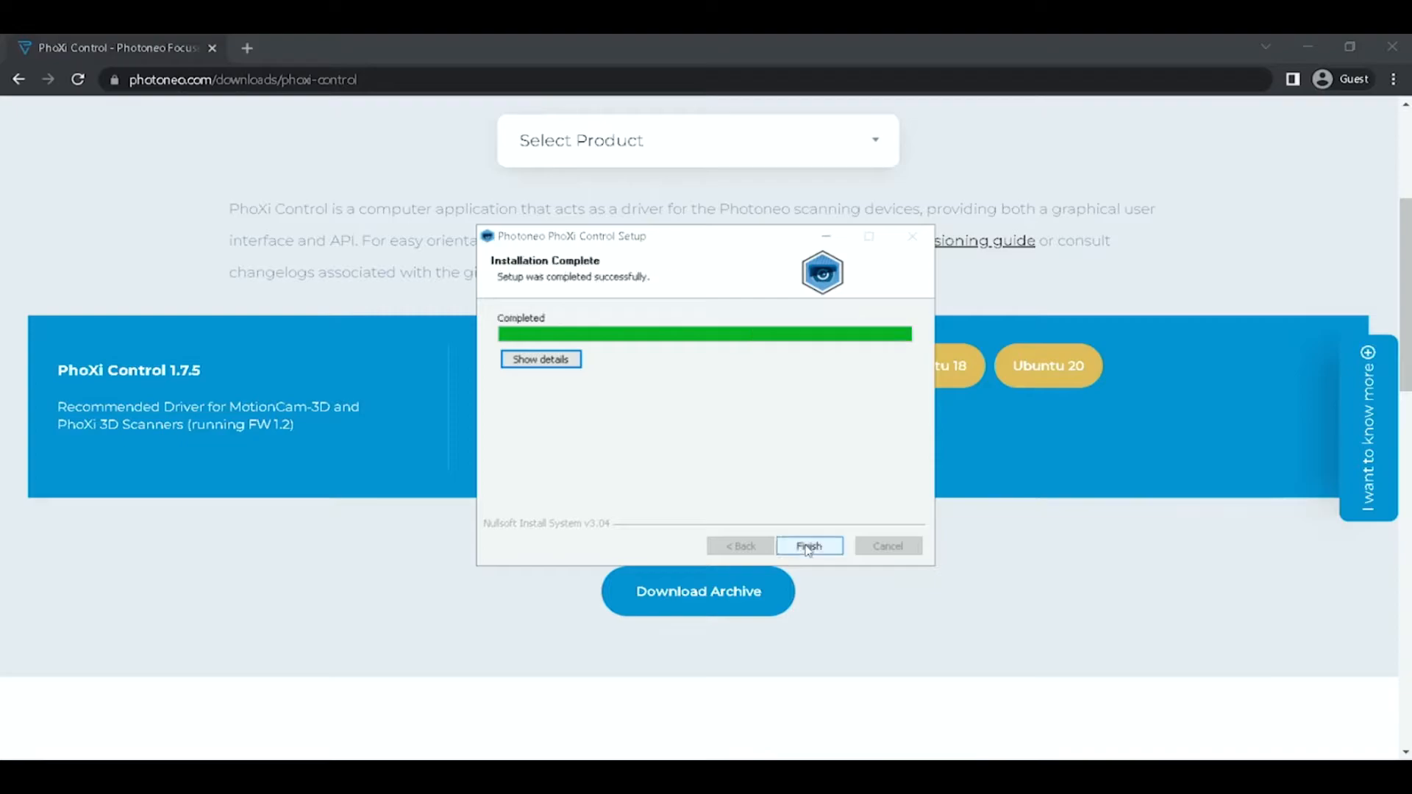
pyautogui.click(809, 546)
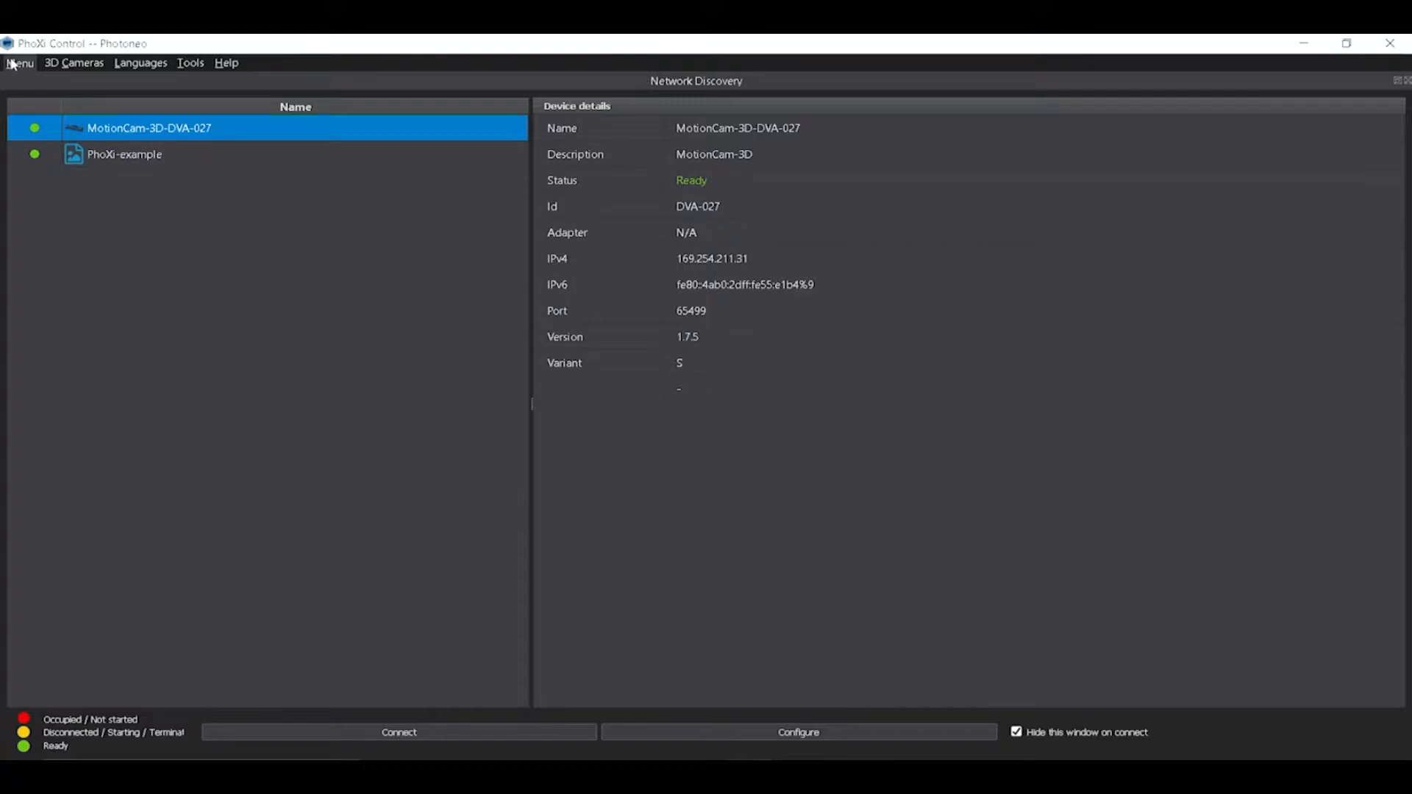
pyautogui.click(73, 62)
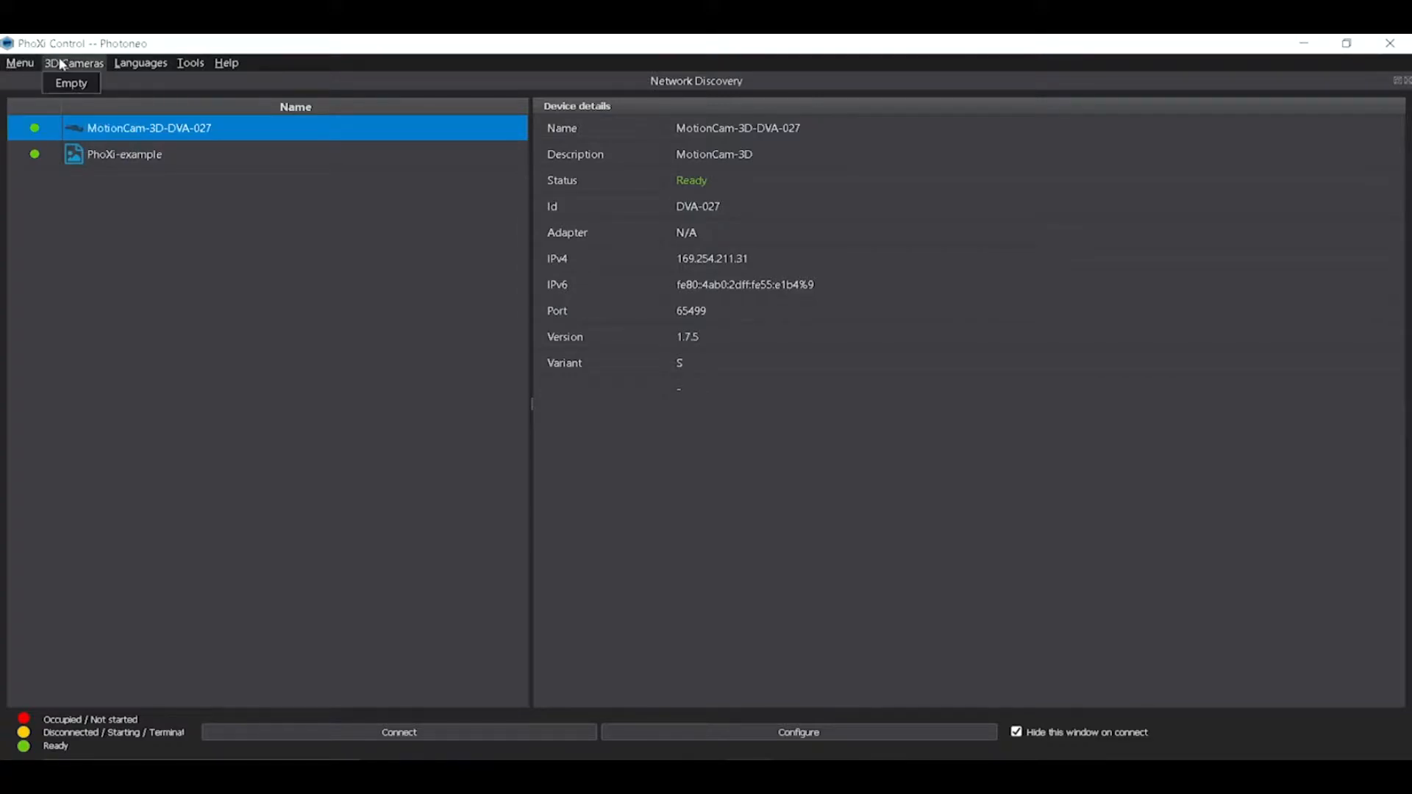
pyautogui.click(189, 62)
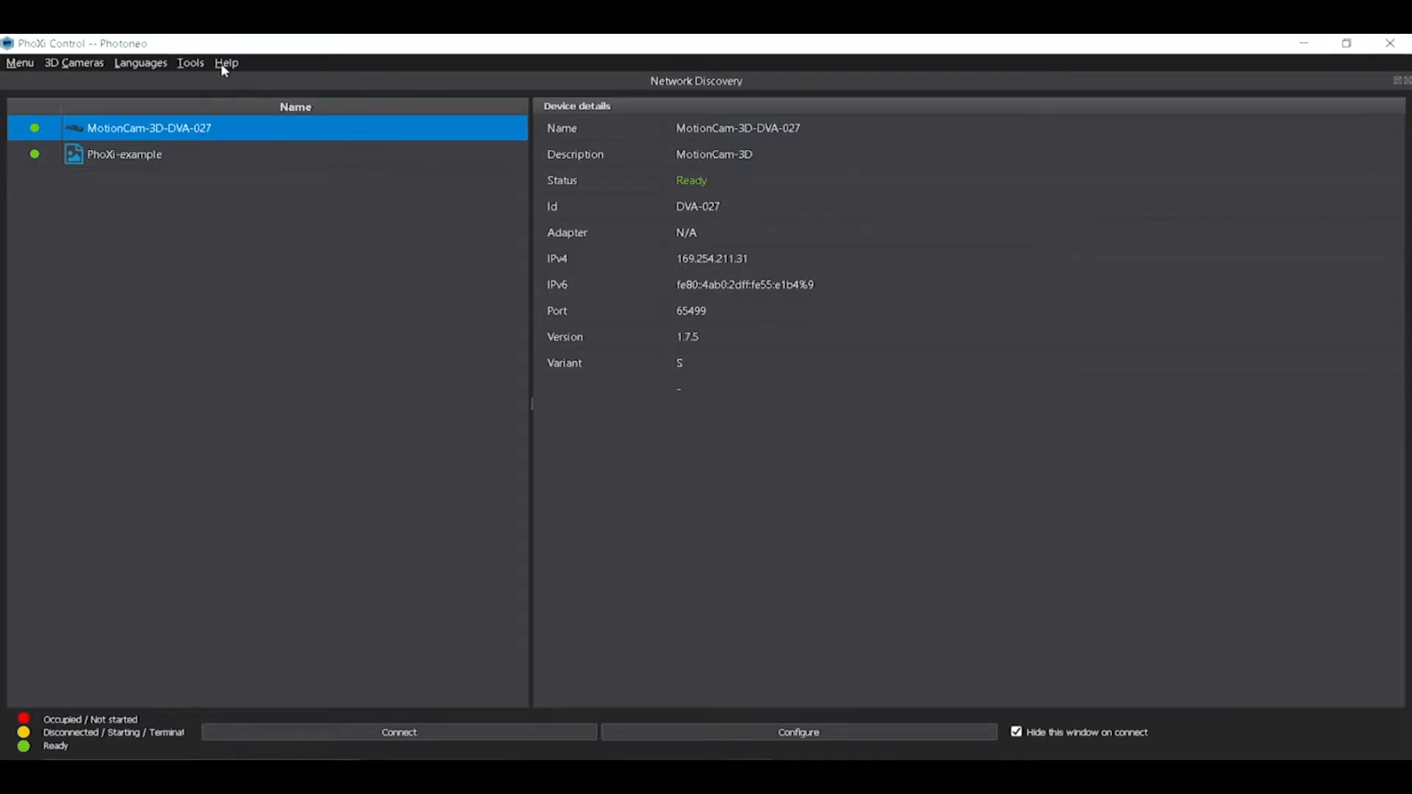
pyautogui.moveTo(32, 162)
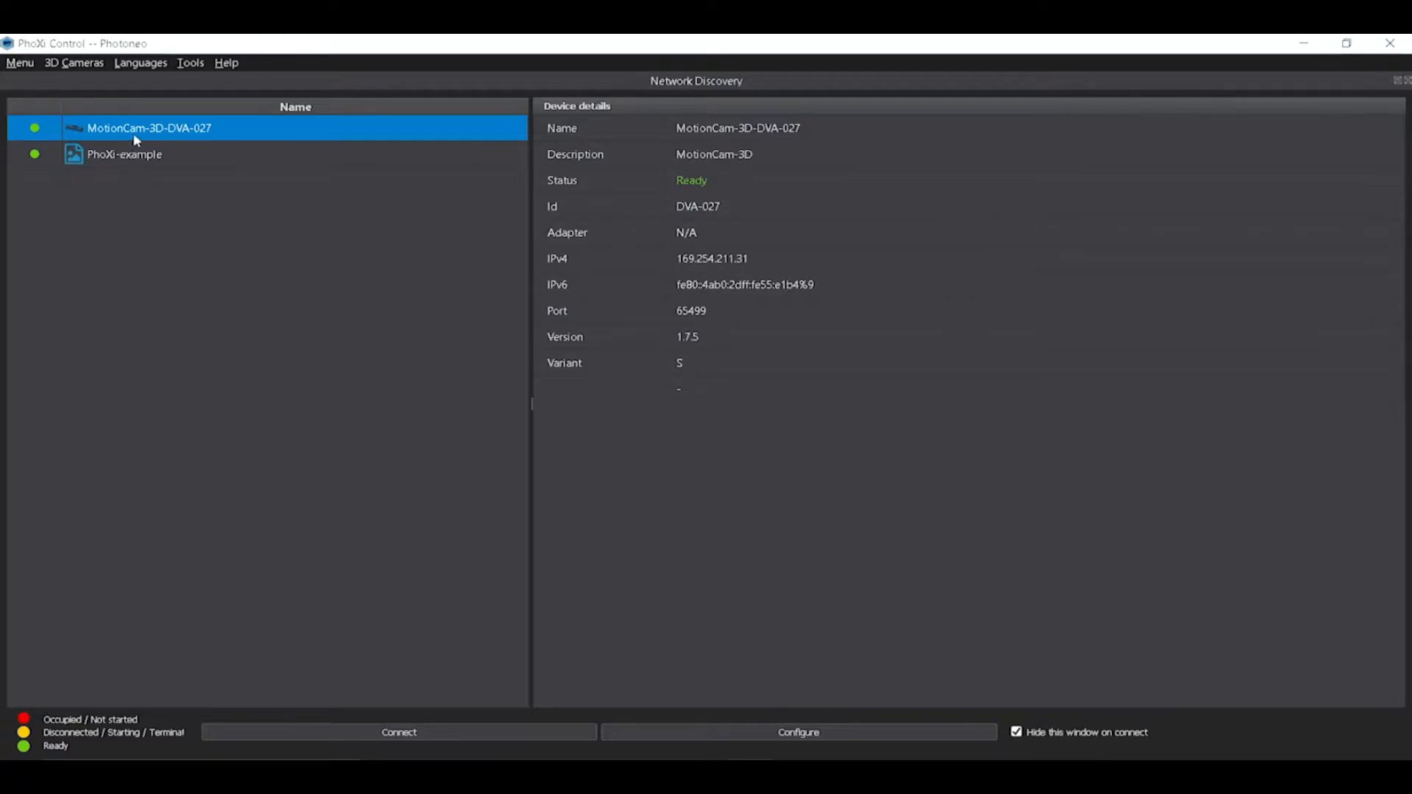
pyautogui.click(125, 155)
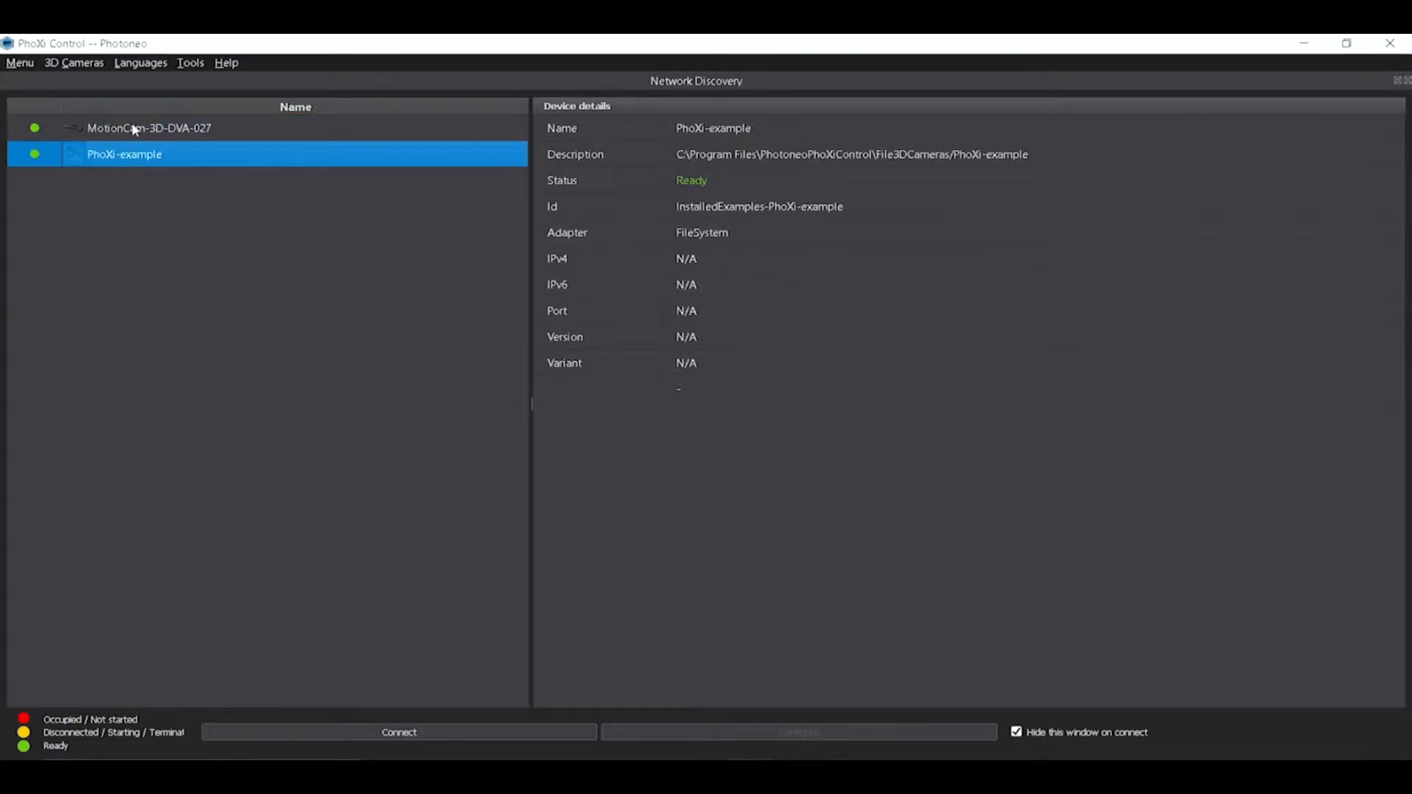
pyautogui.click(150, 128)
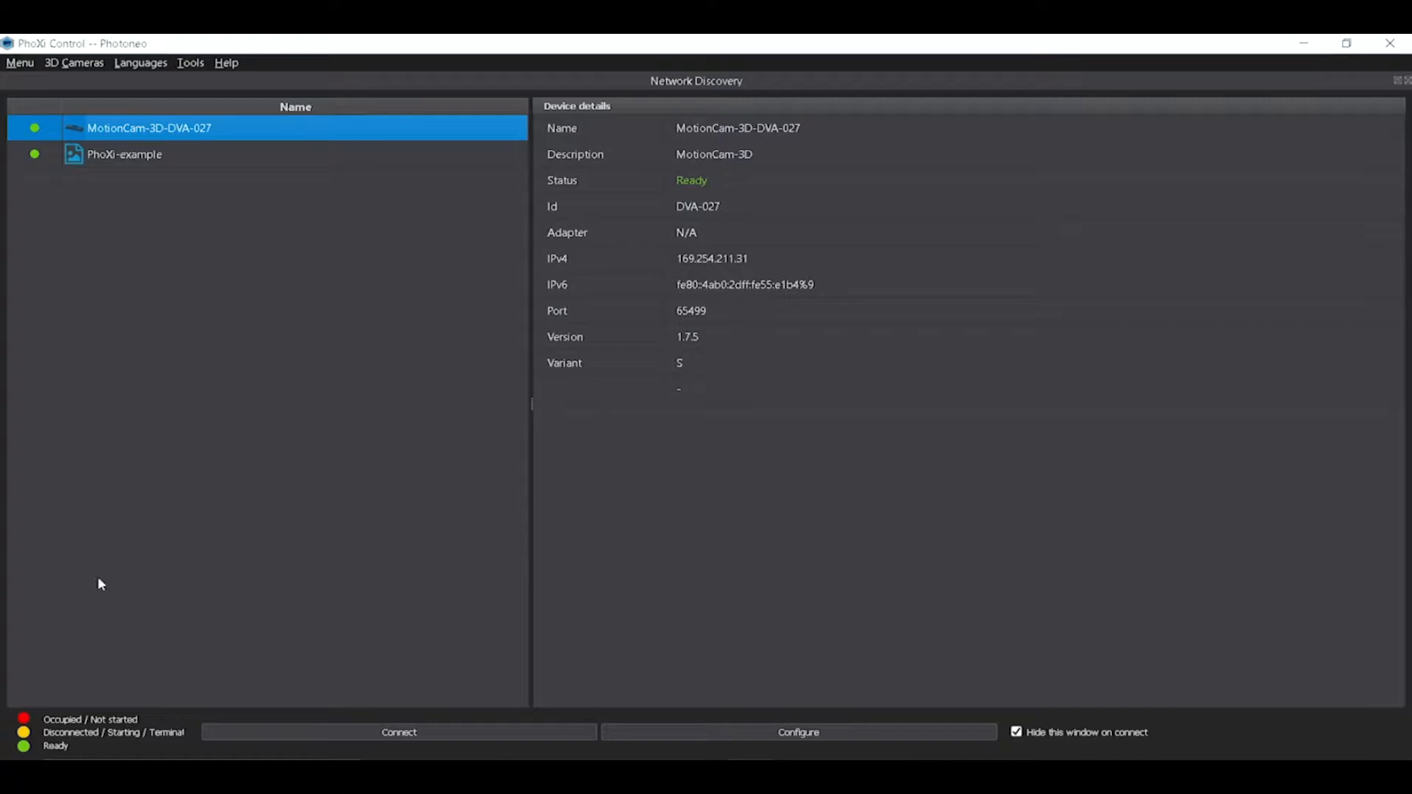
pyautogui.moveTo(44, 735)
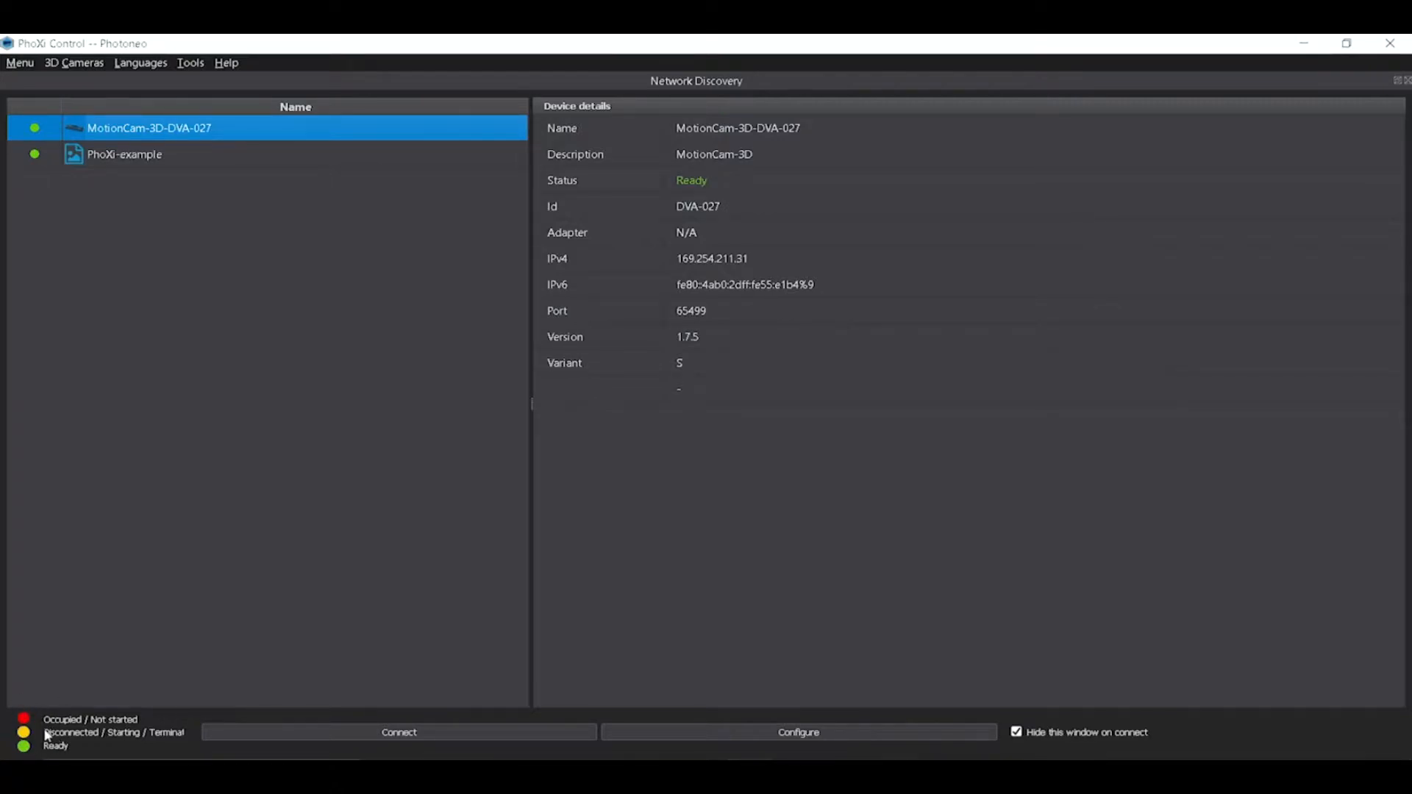
pyautogui.moveTo(123, 683)
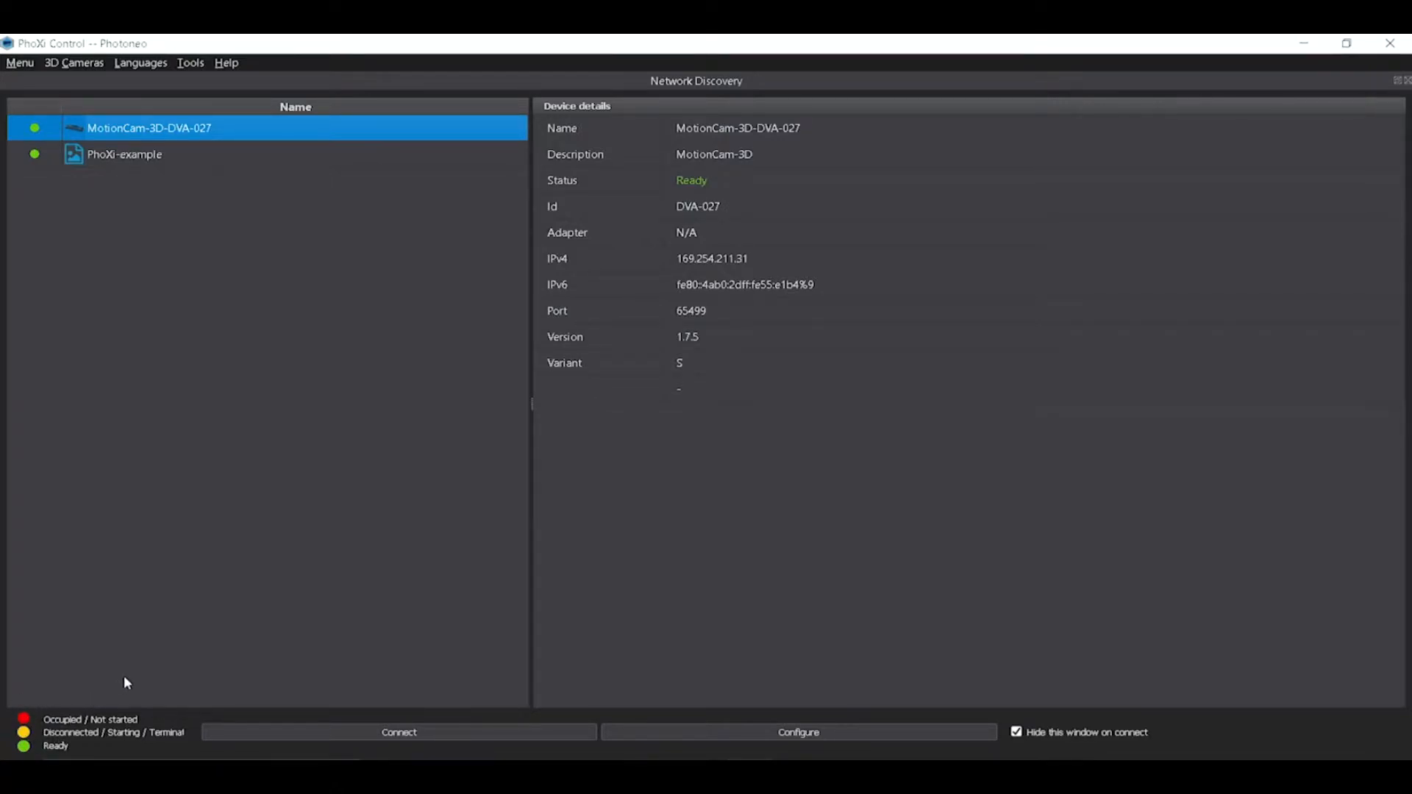
pyautogui.moveTo(150, 676)
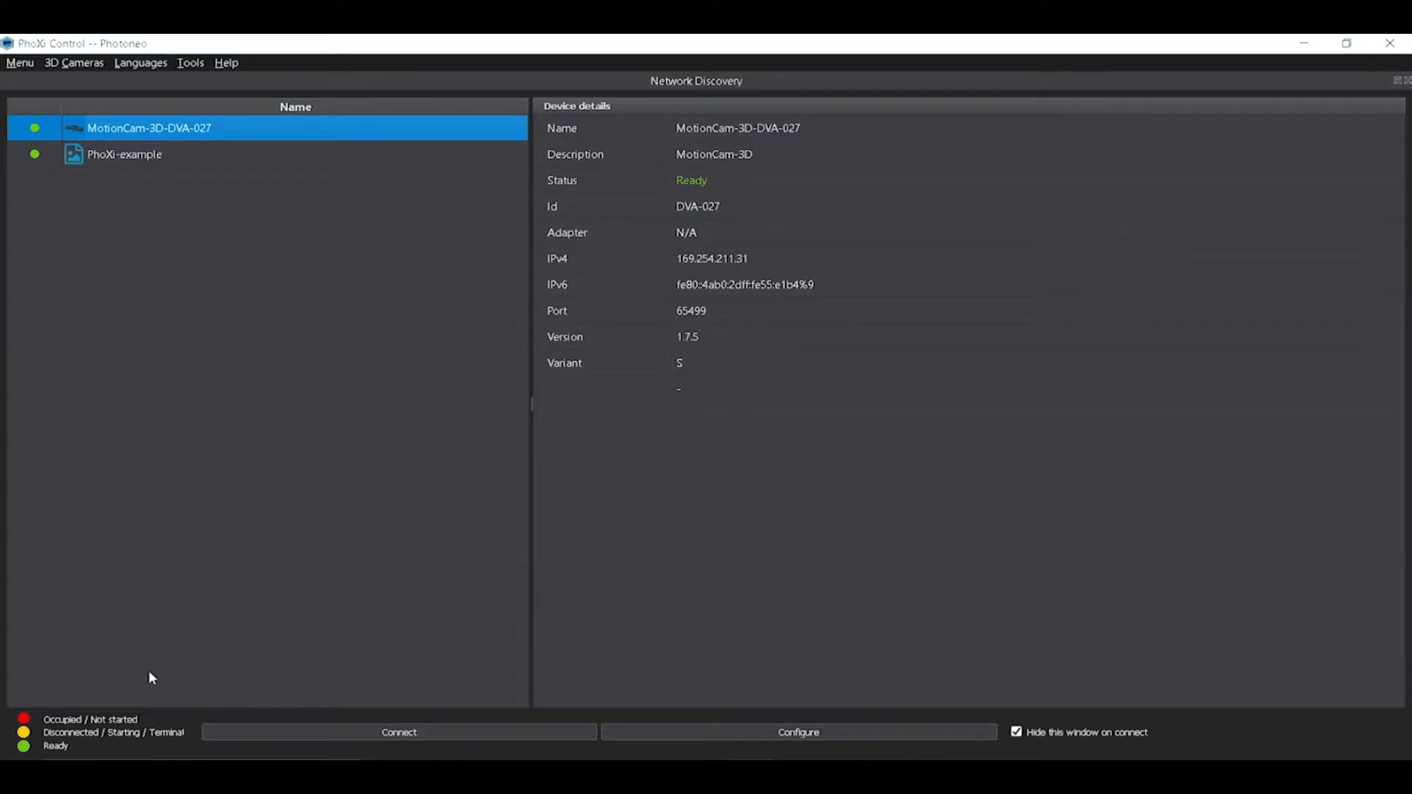
pyautogui.moveTo(62, 736)
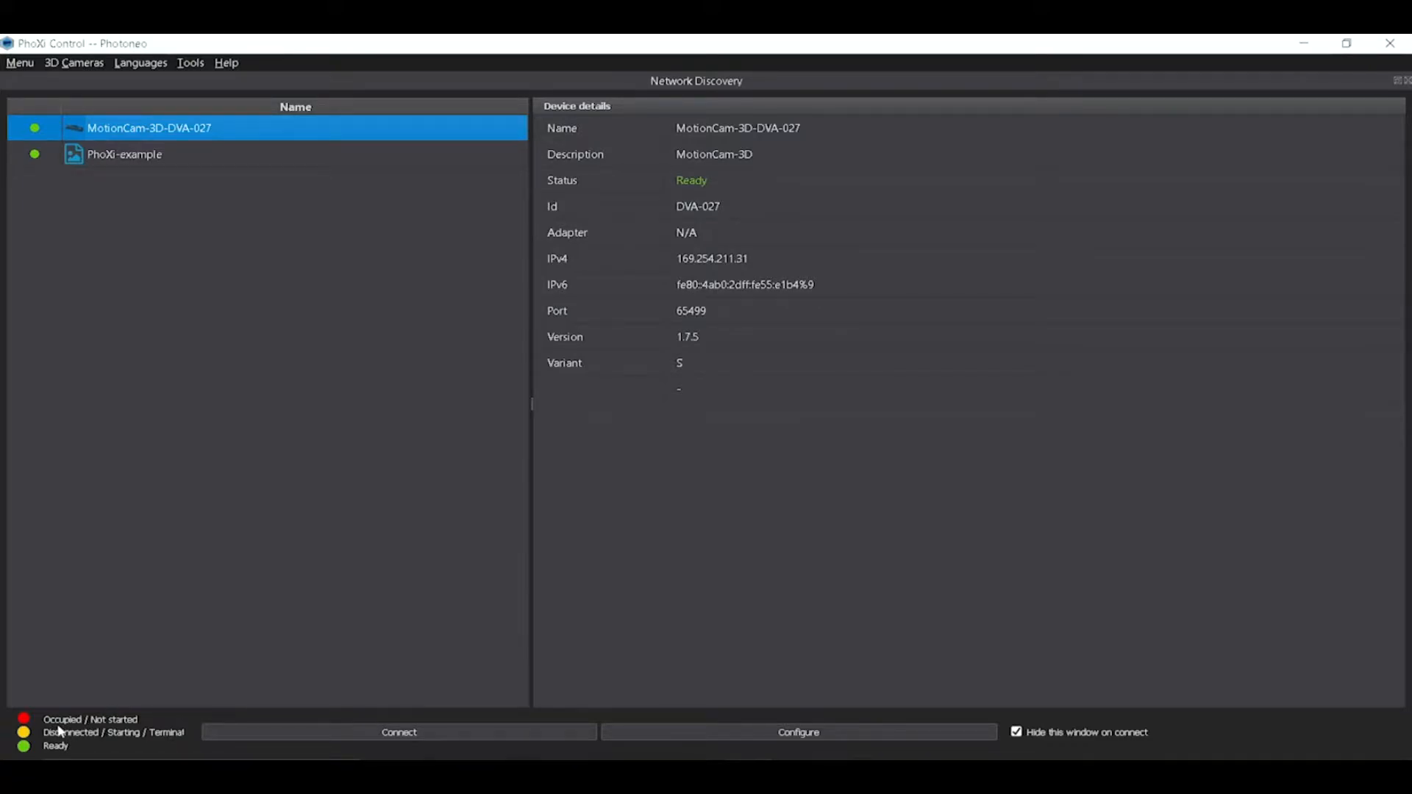
pyautogui.click(125, 154)
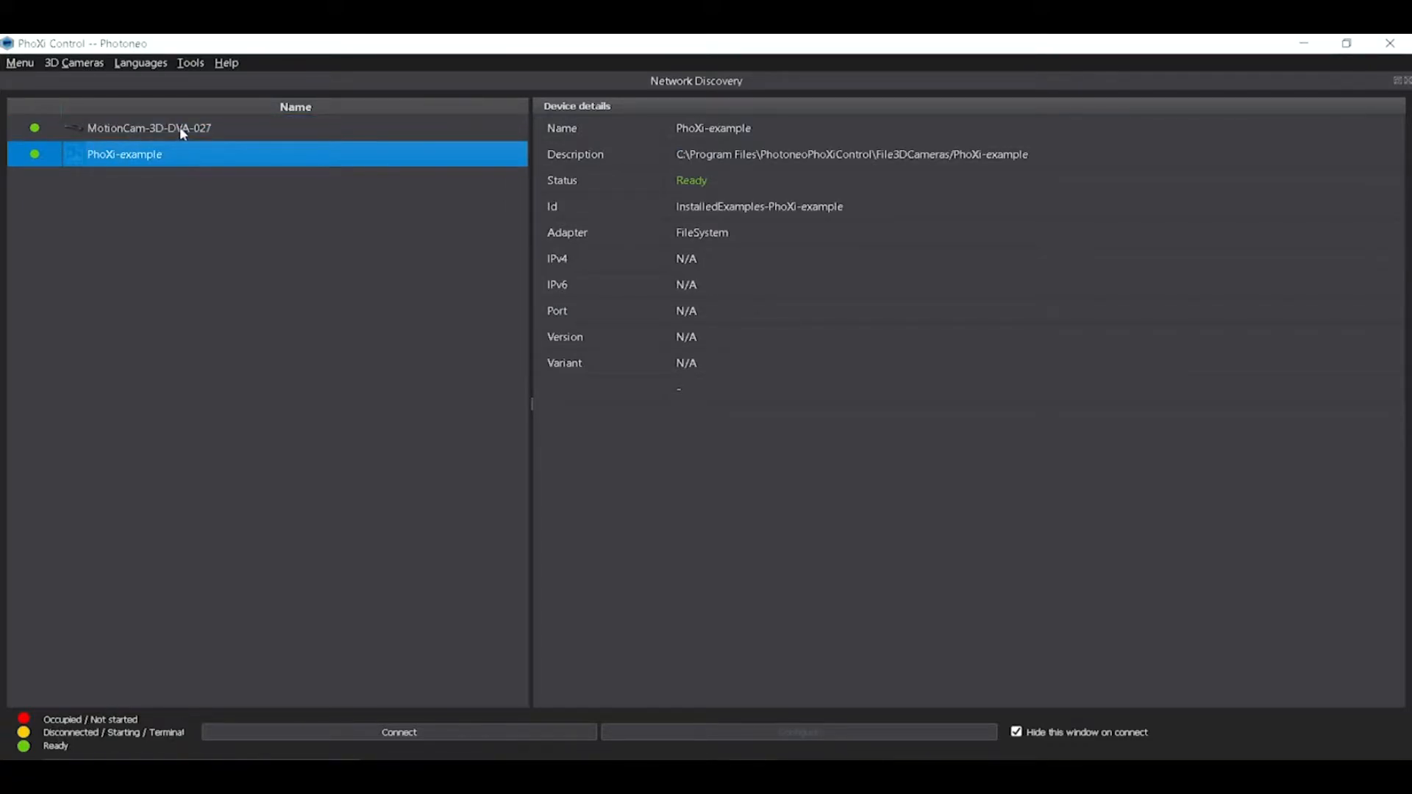
pyautogui.click(150, 128)
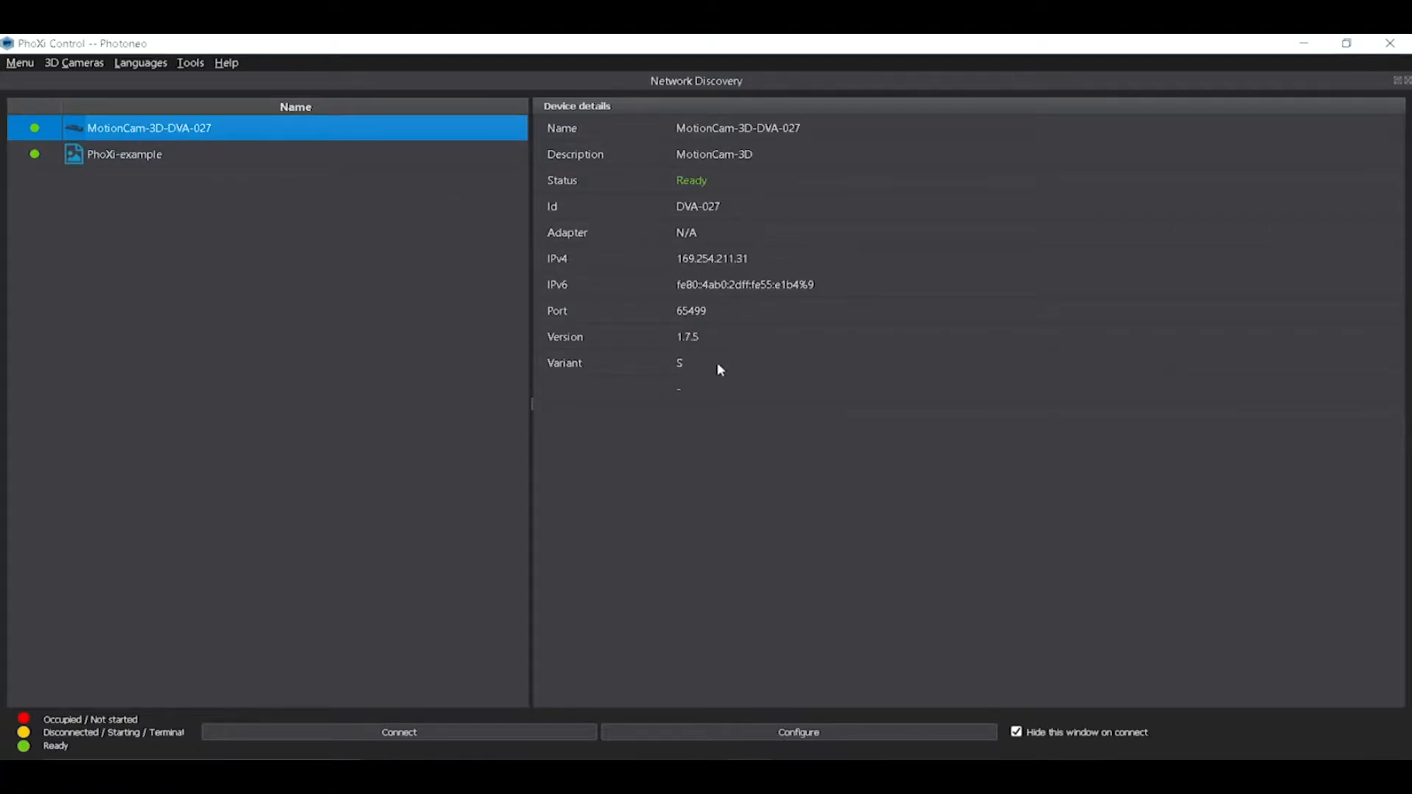
pyautogui.moveTo(877, 187)
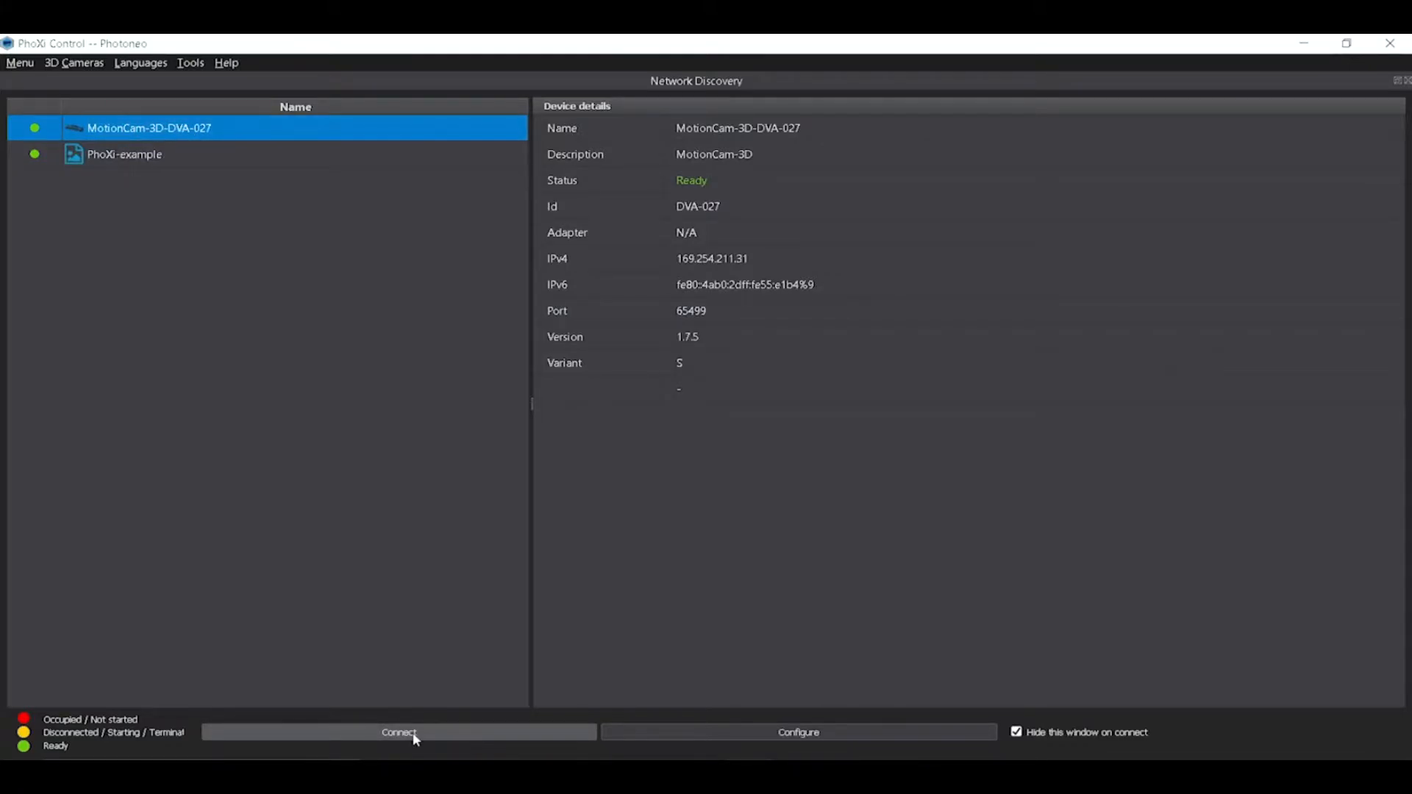
# Step: Connect to MotionCam-3D-DVA-027 and review the Menu and Tools options
pyautogui.click(407, 753)
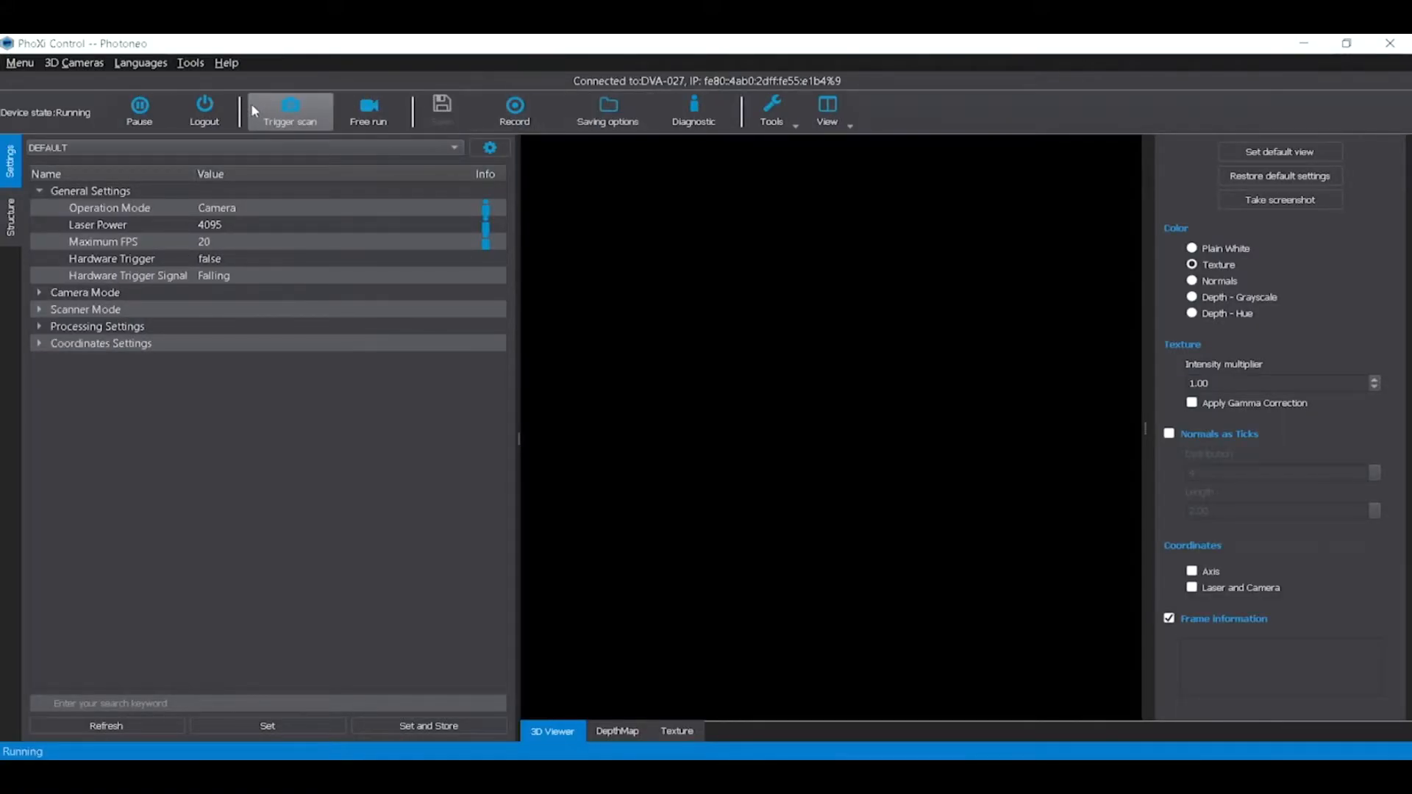
pyautogui.click(20, 61)
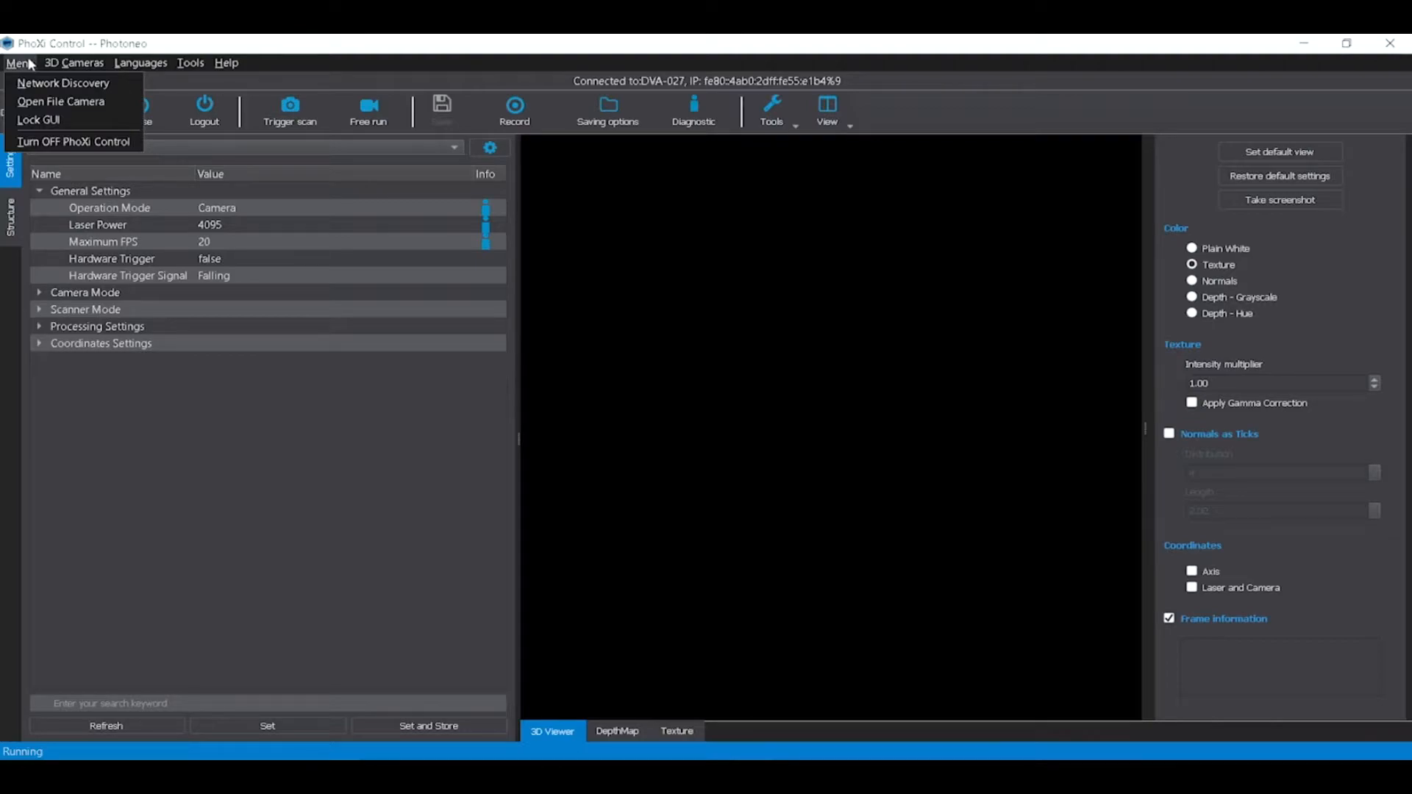
pyautogui.click(190, 62)
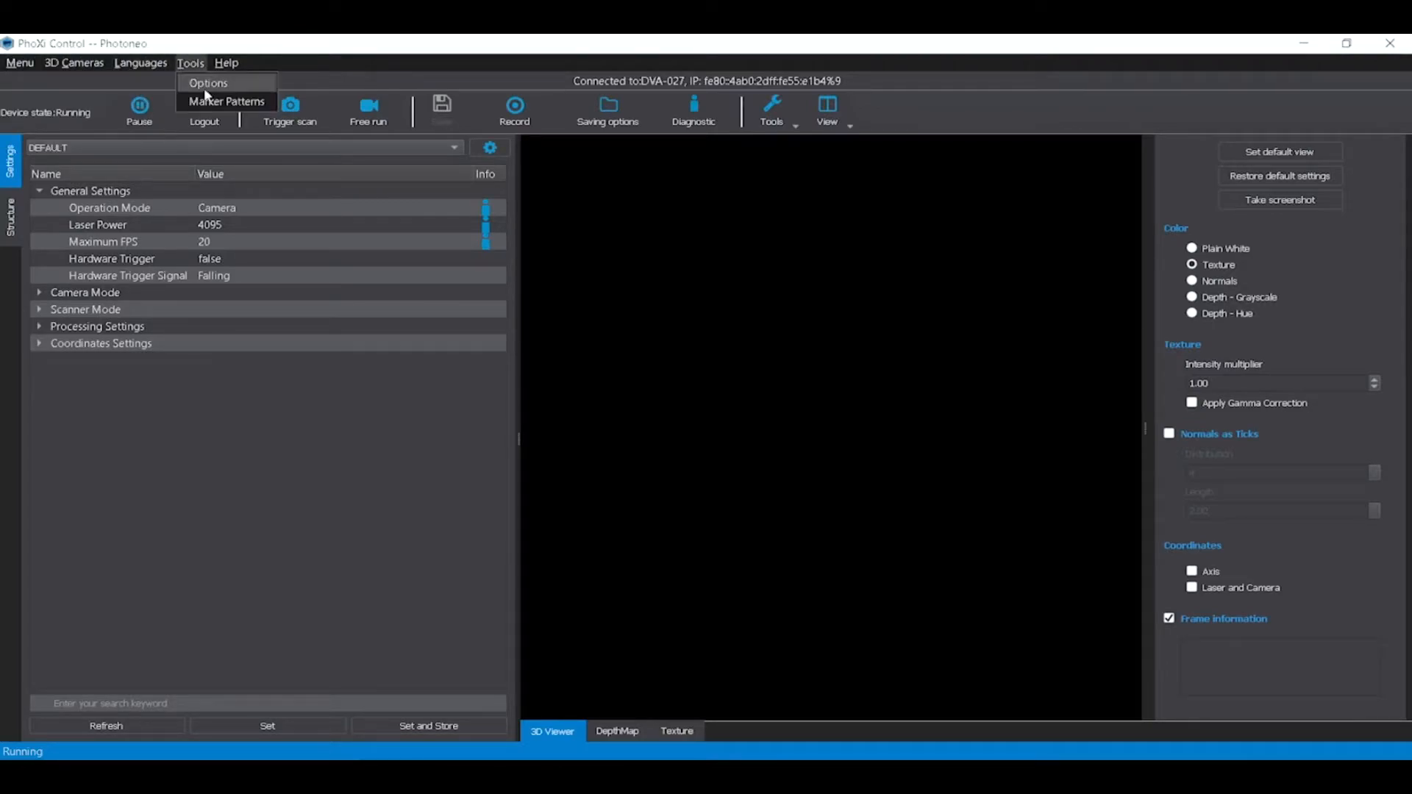
pyautogui.click(20, 62)
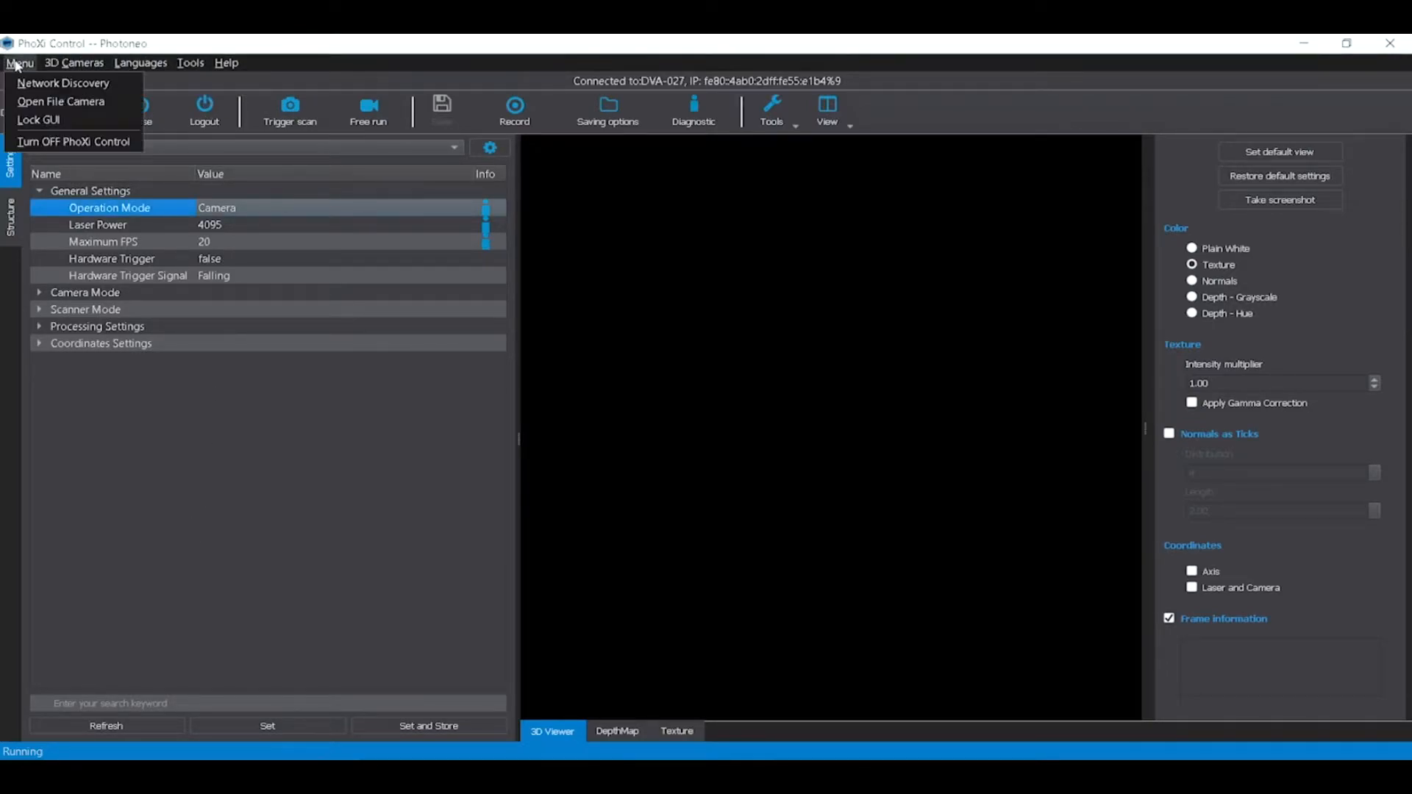
pyautogui.moveTo(41, 83)
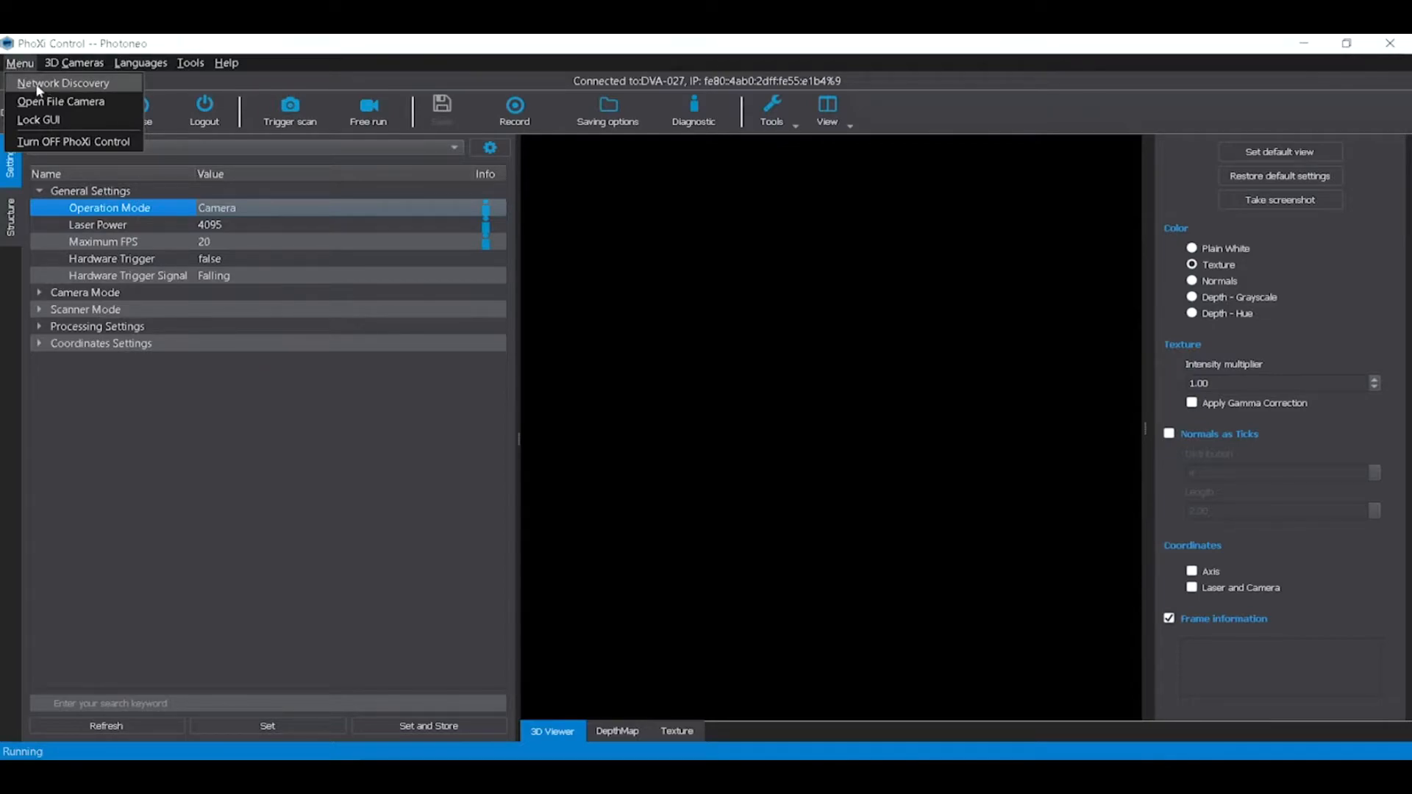
pyautogui.moveTo(45, 82)
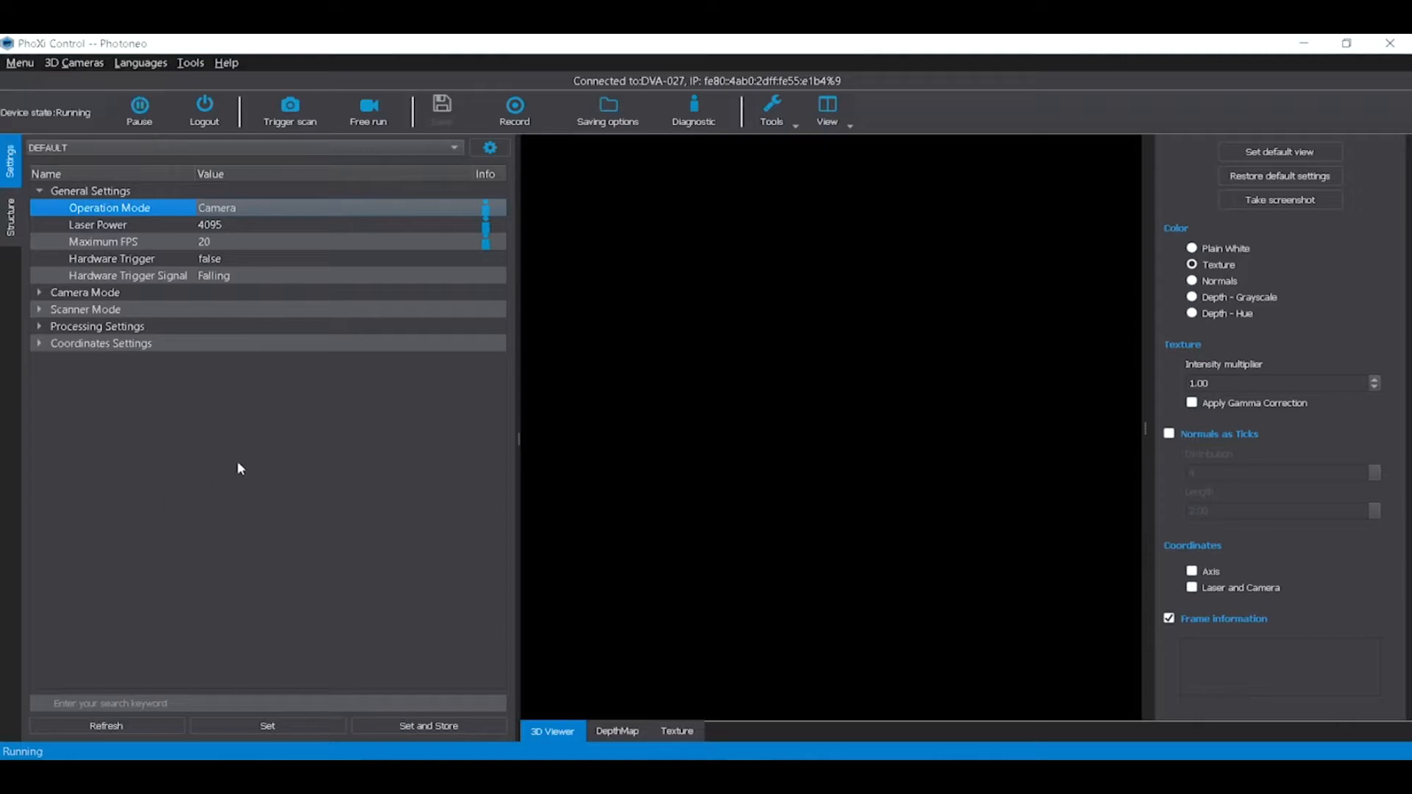
pyautogui.moveTo(289, 162)
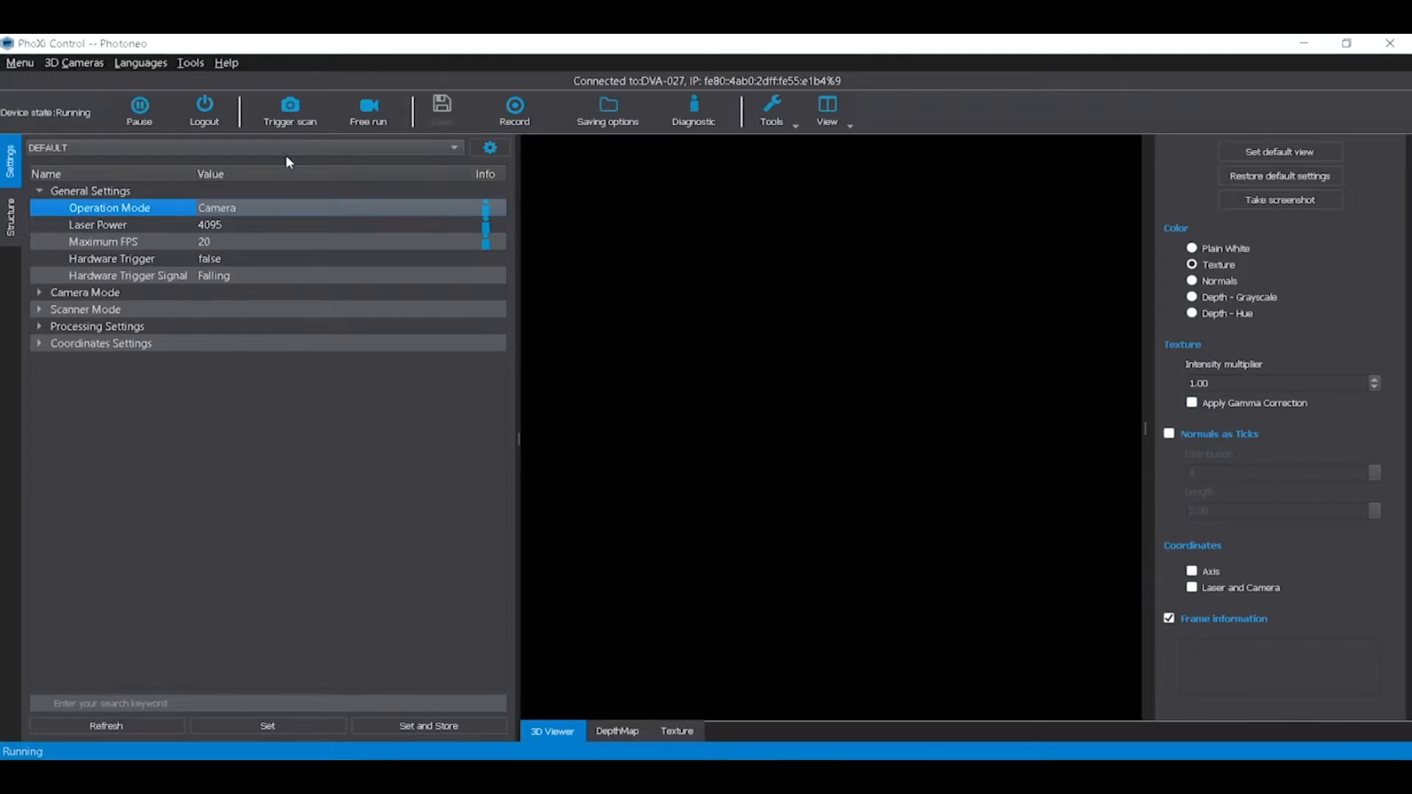
# Step: Trigger a first single scan of the metal part from the connected scanner
pyautogui.click(289, 111)
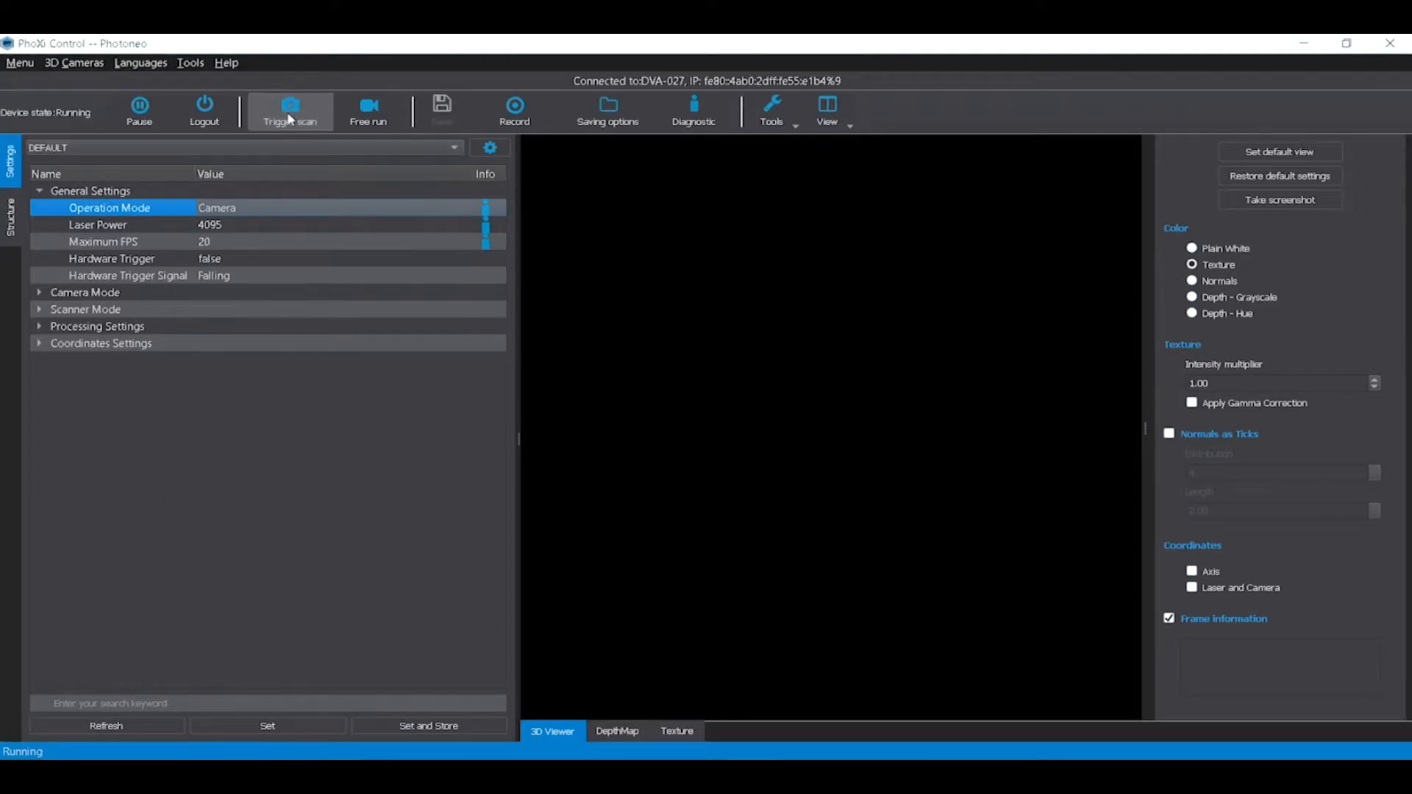
pyautogui.click(289, 110)
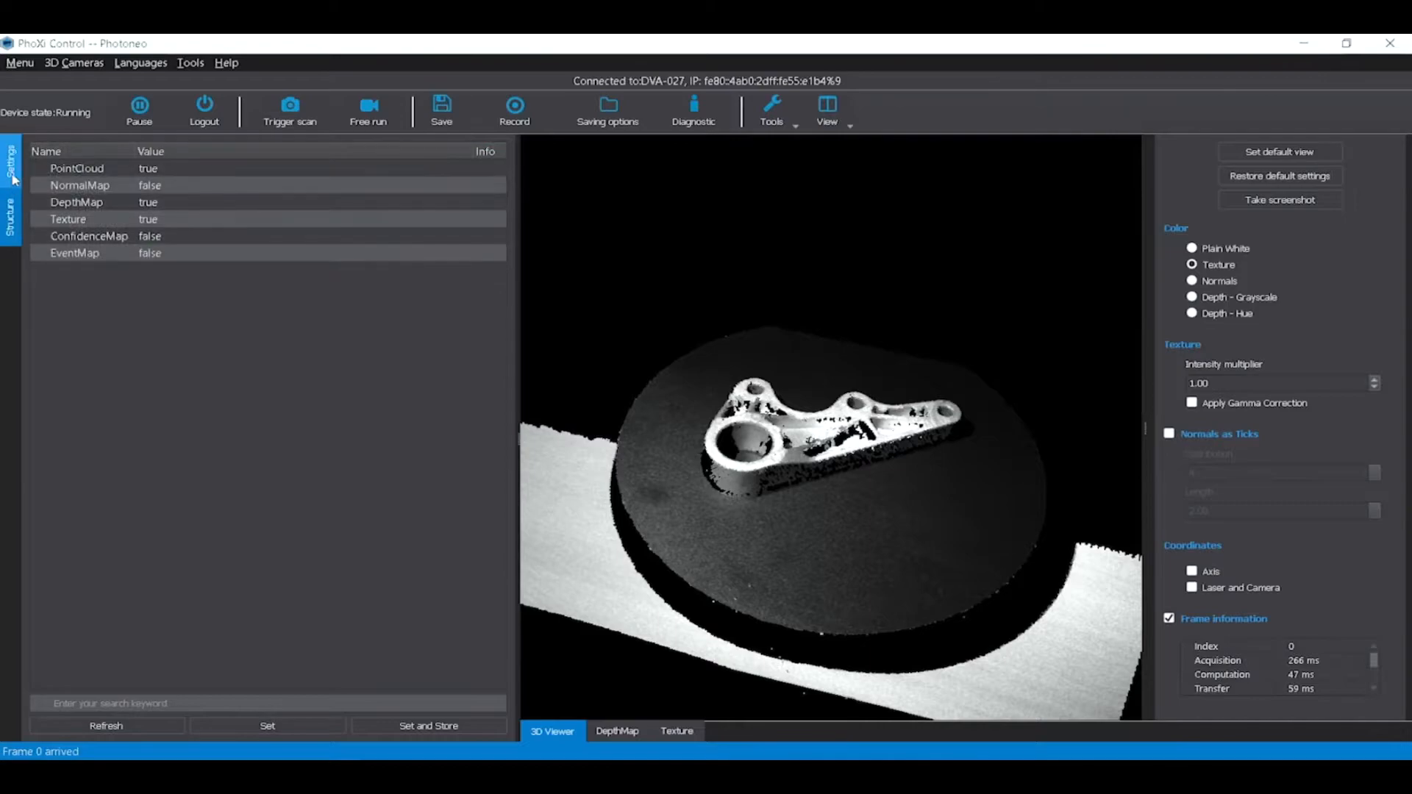
# Step: Show the device Settings list with operation mode kept at Camera
pyautogui.click(9, 221)
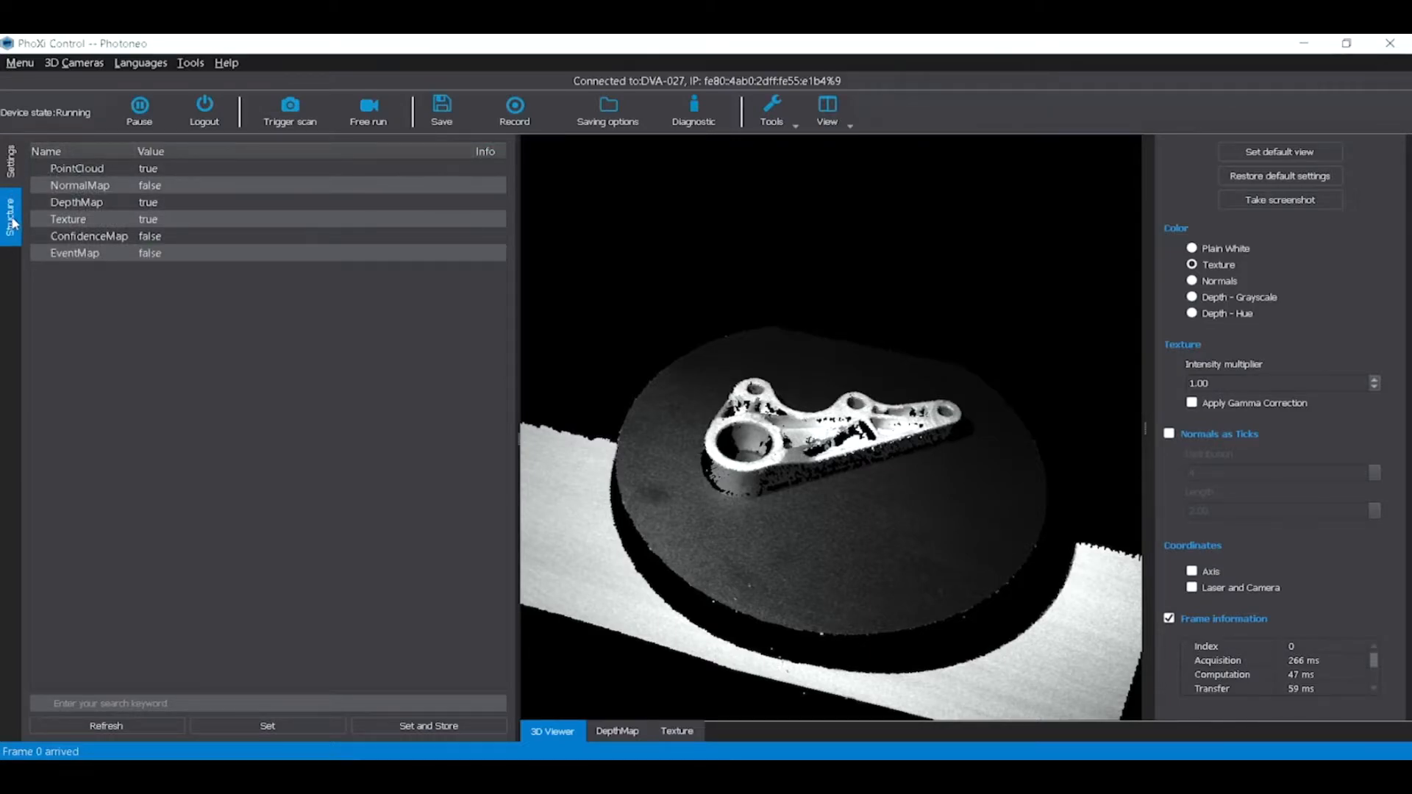
pyautogui.click(9, 161)
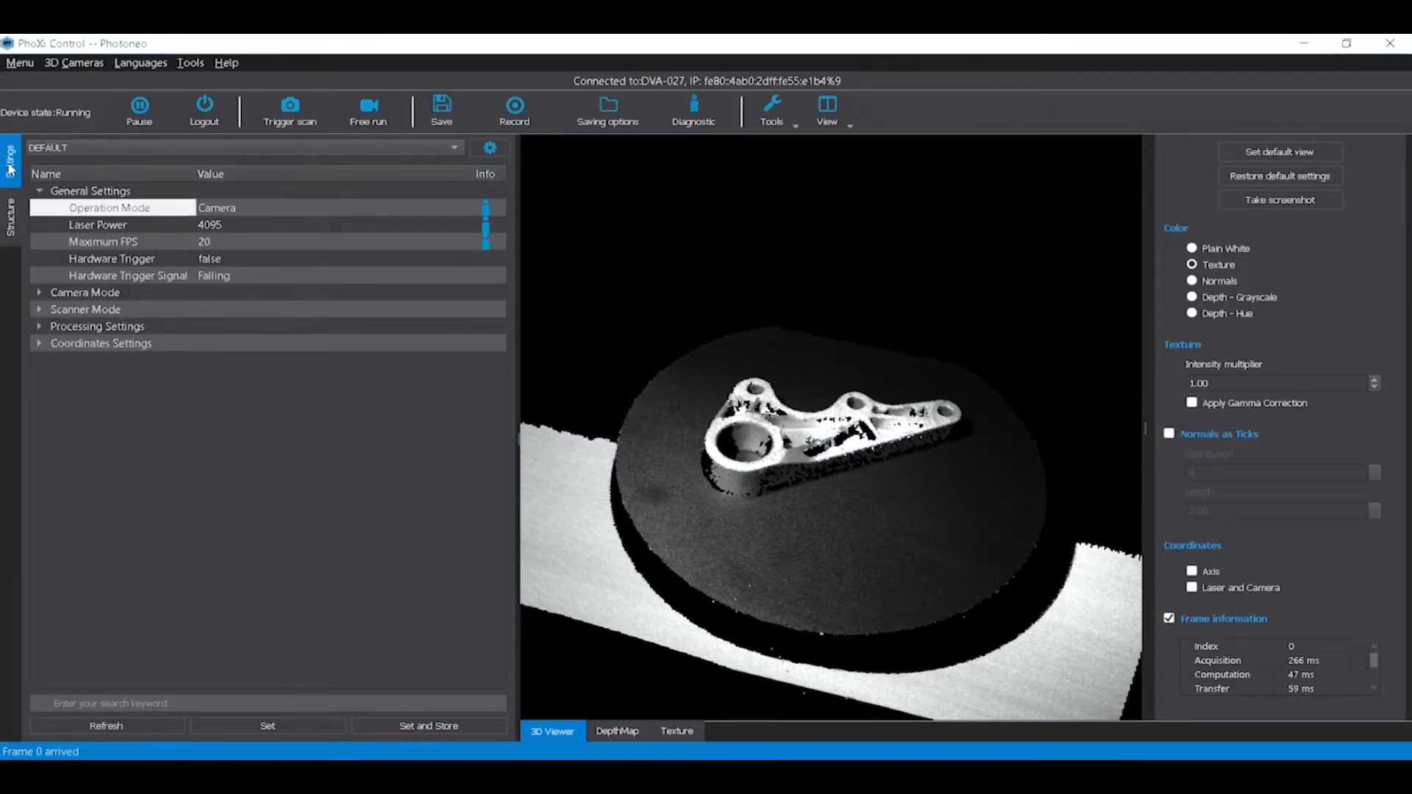
pyautogui.moveTo(240, 215)
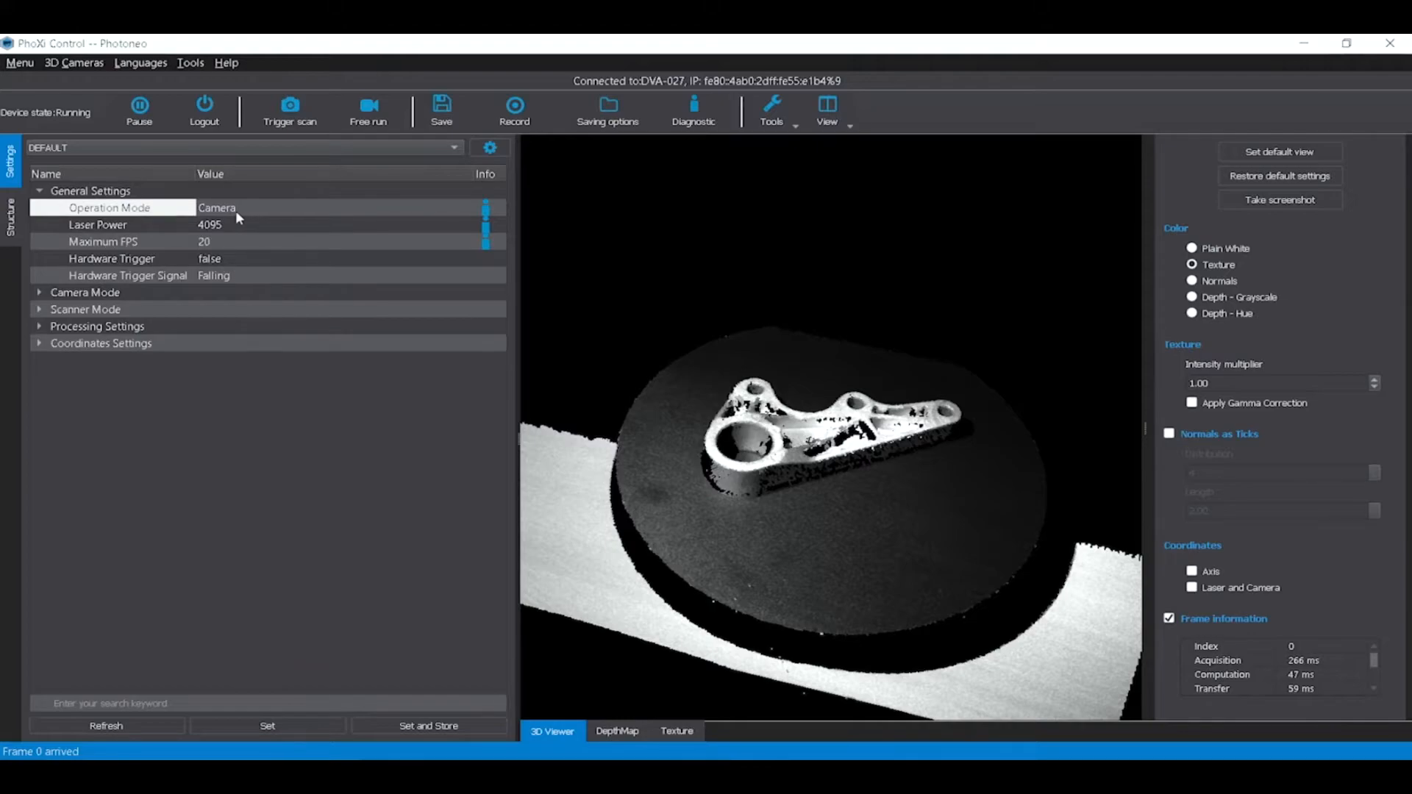
pyautogui.moveTo(191, 209)
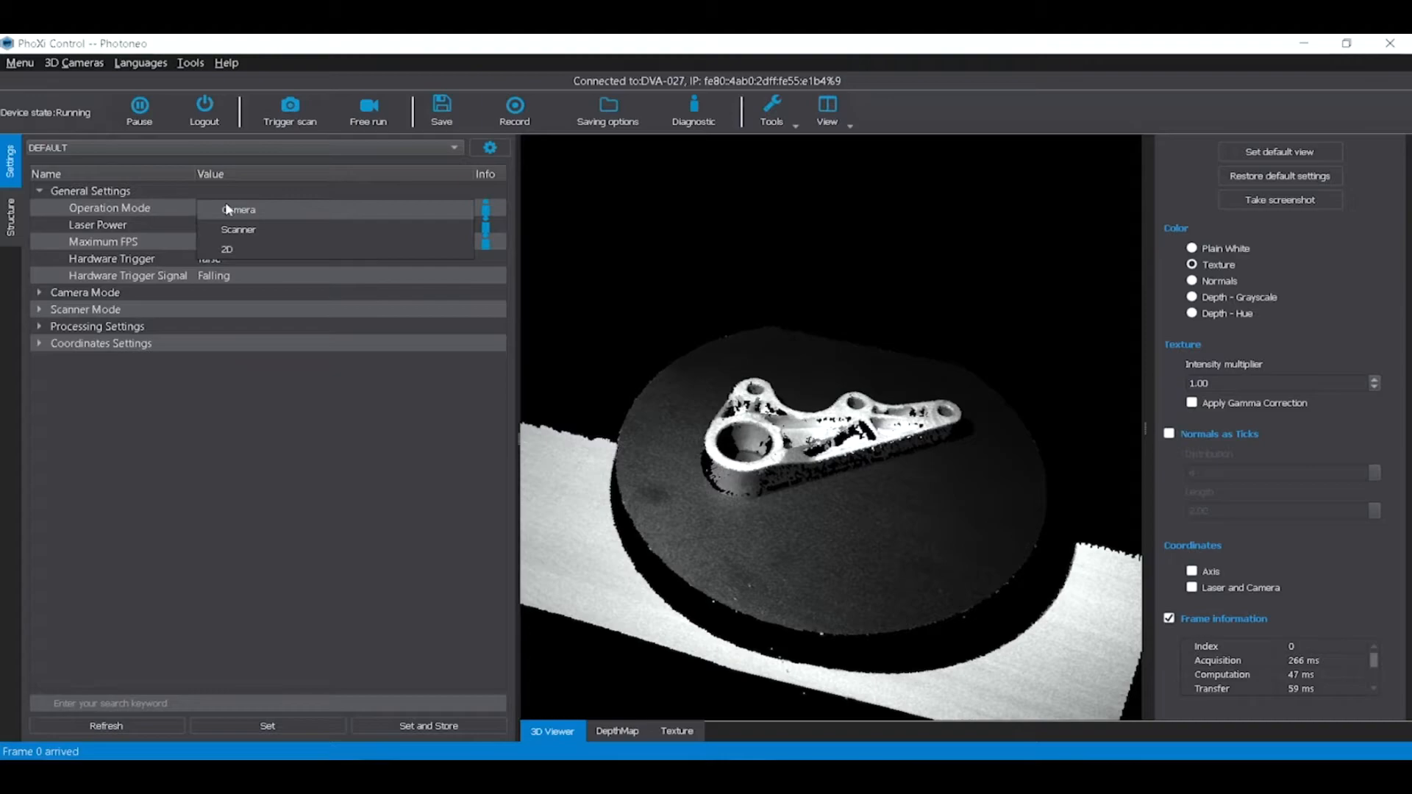
pyautogui.click(237, 209)
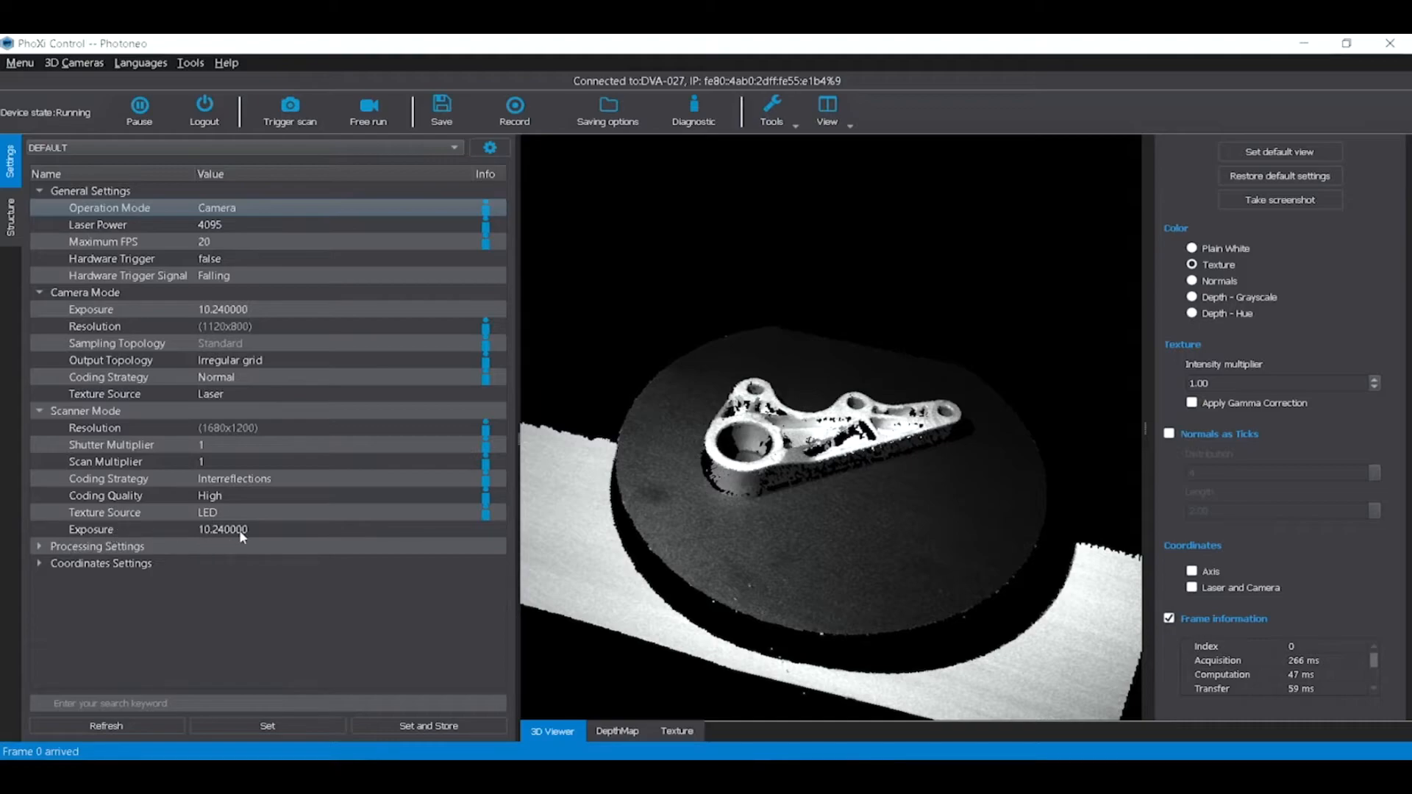
# Step: Review the Structure output fields including NormalMap, then select the test_bg settings profile
pyautogui.click(9, 218)
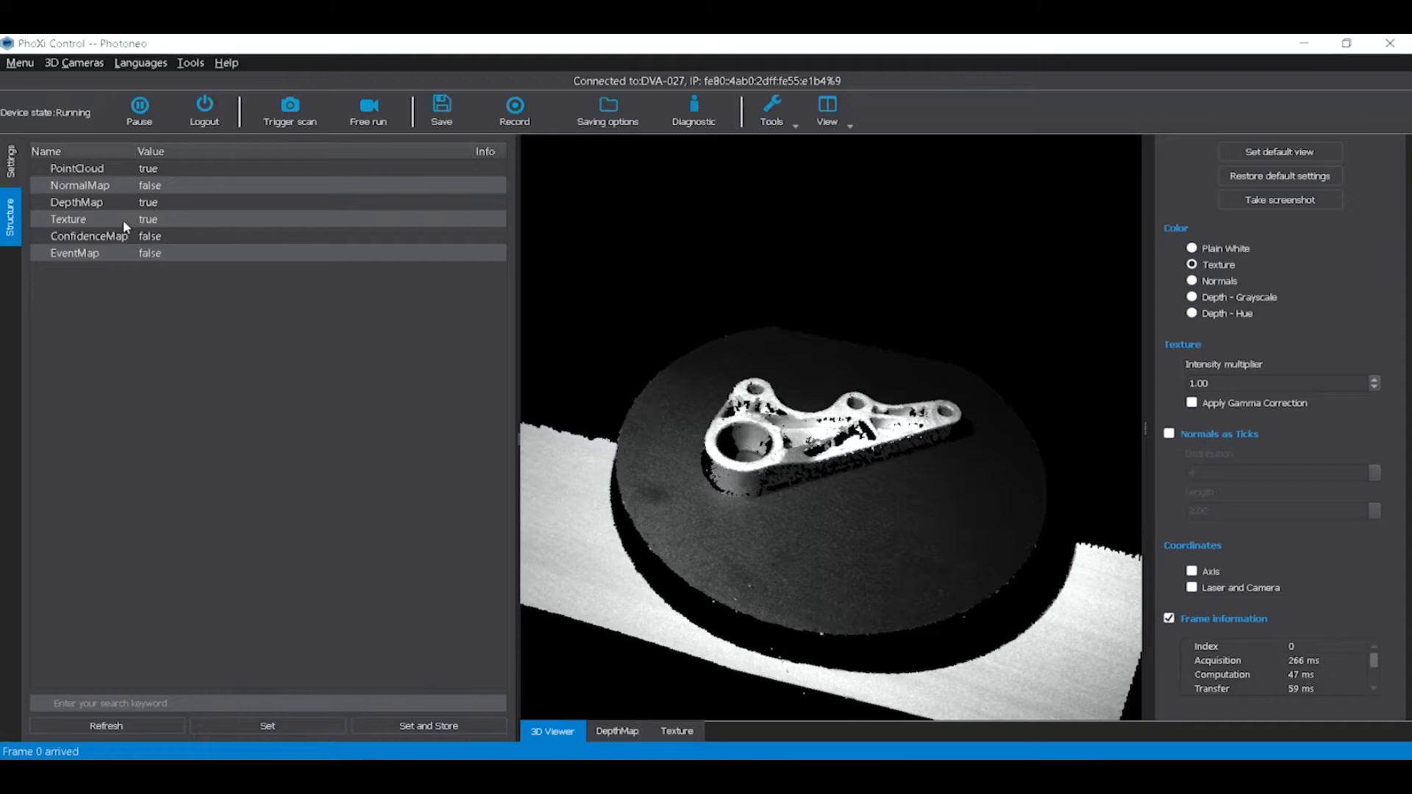
pyautogui.click(617, 731)
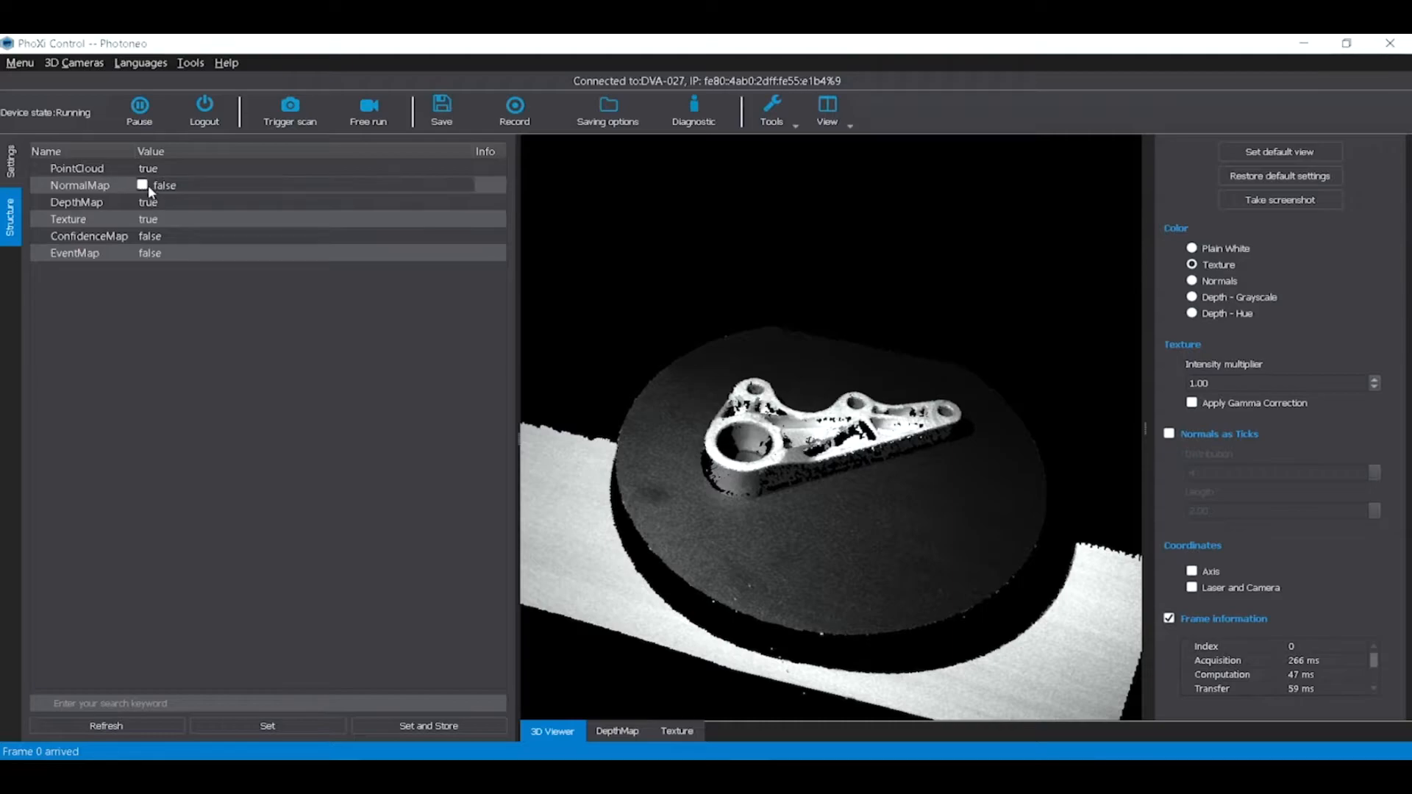
pyautogui.click(268, 725)
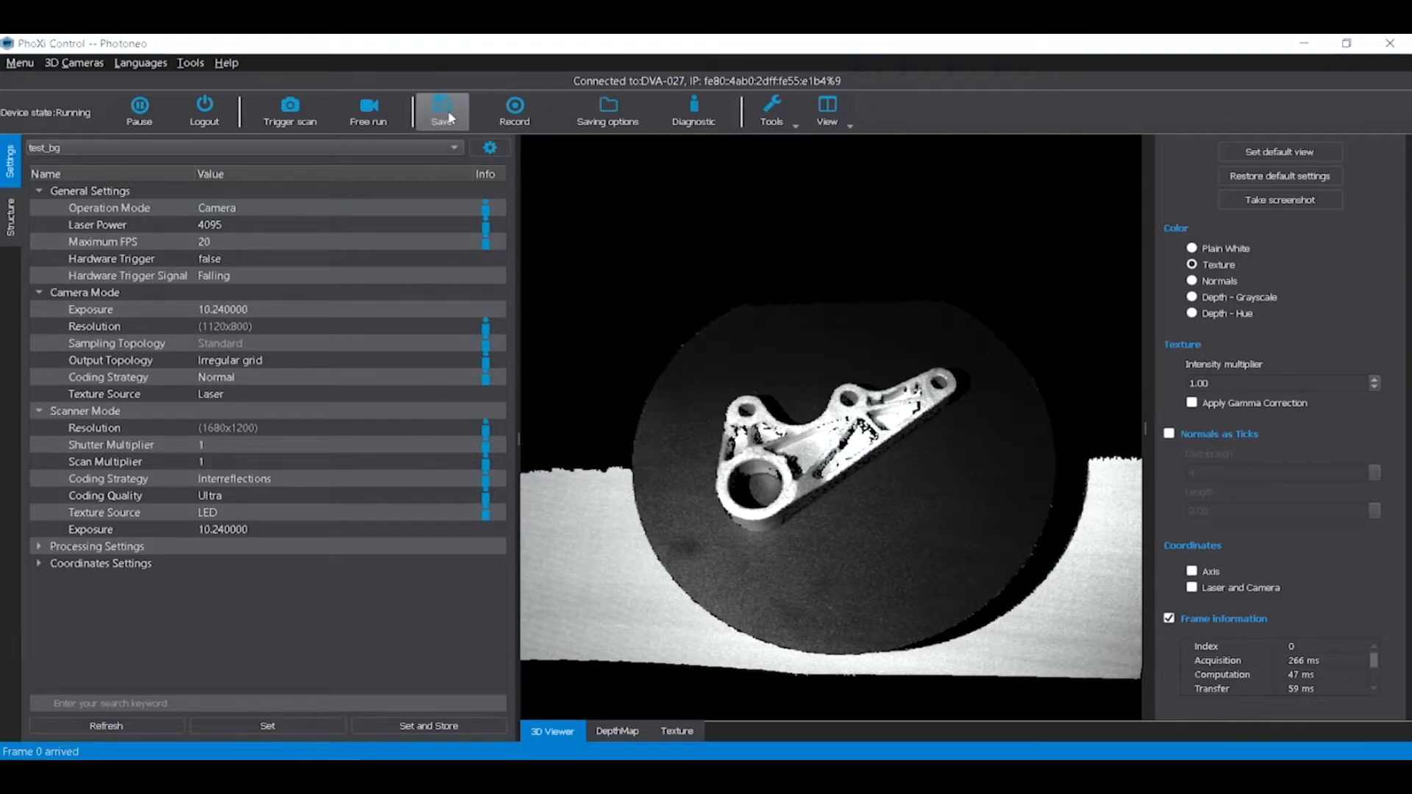
# Step: View and dismiss the Save scan dialog, then pause the device's acquisition
pyautogui.click(442, 110)
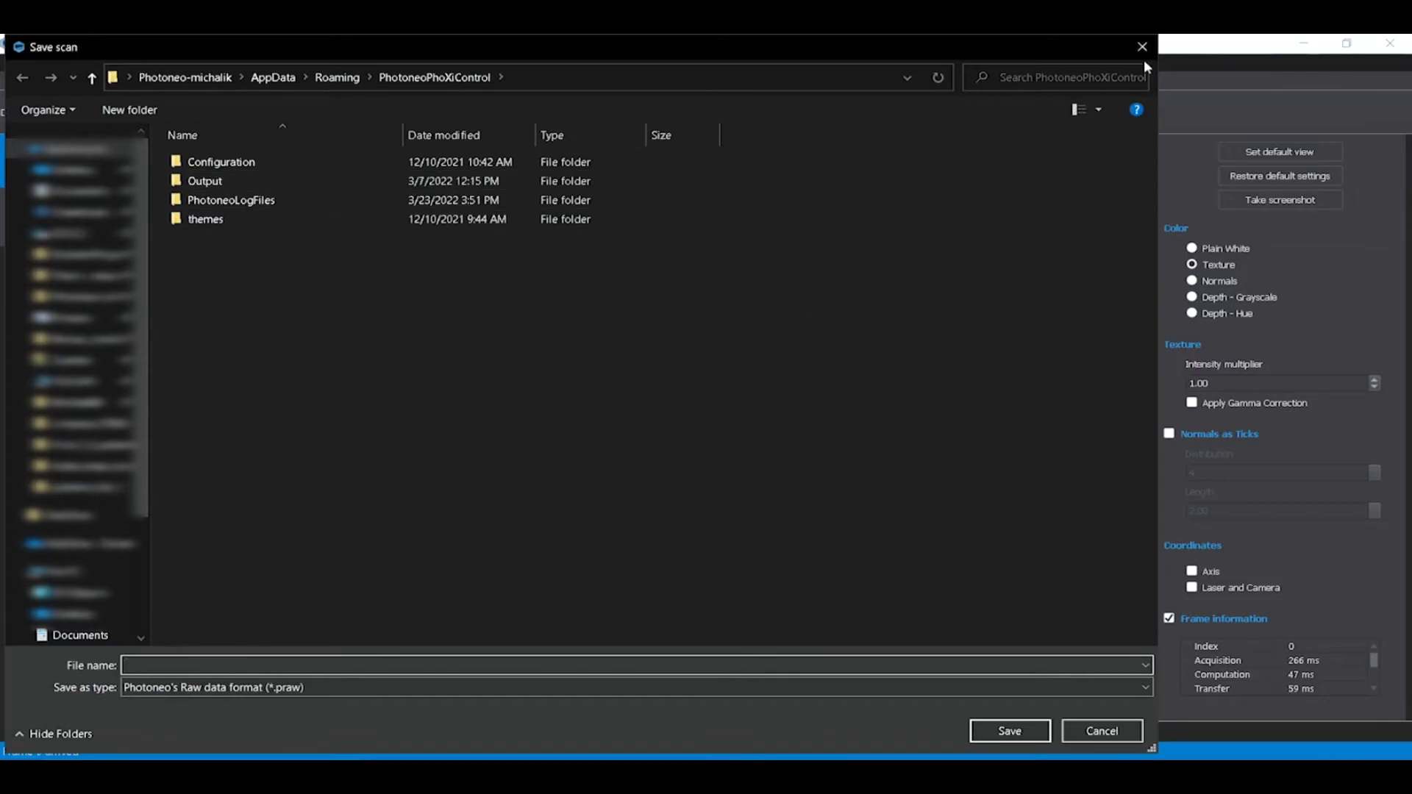
pyautogui.click(1102, 731)
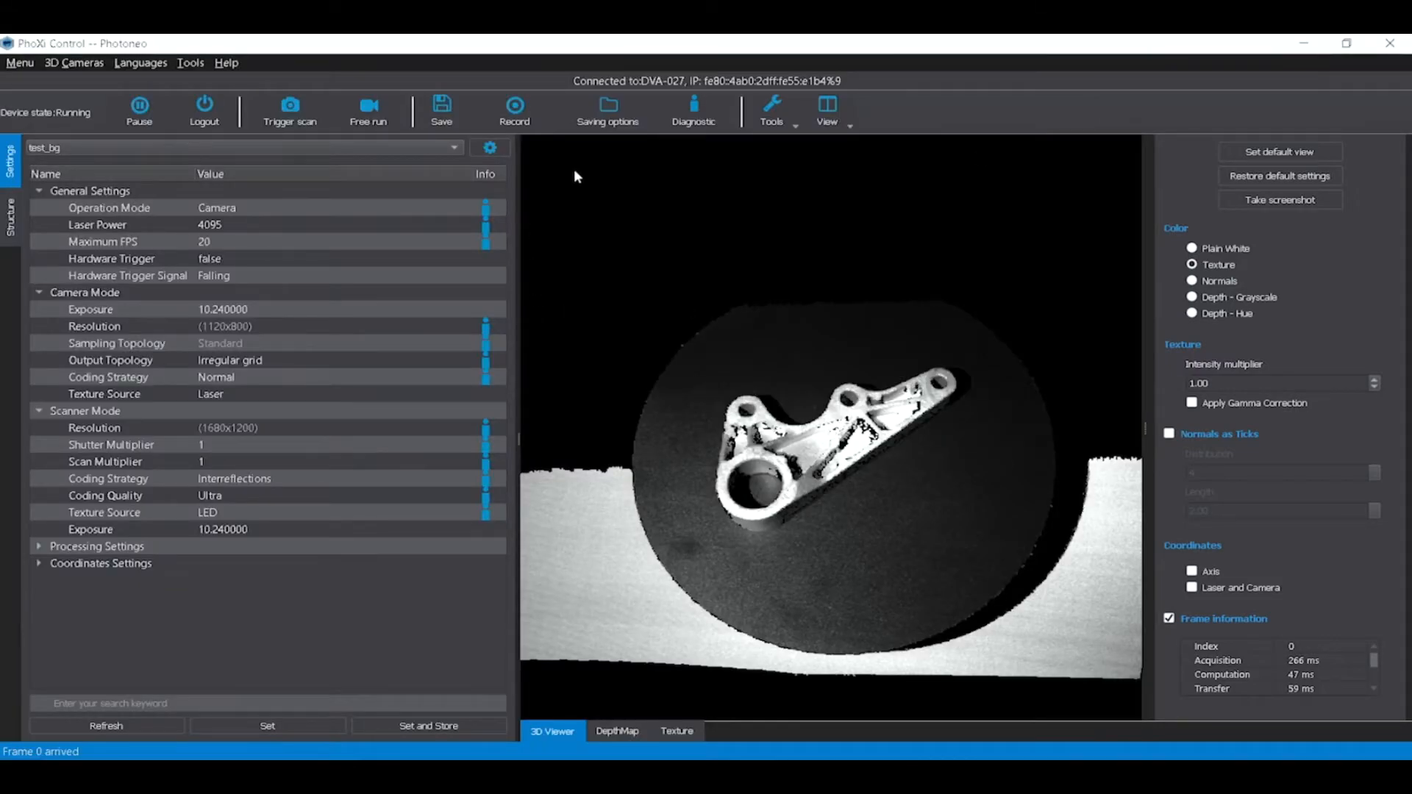
pyautogui.click(607, 106)
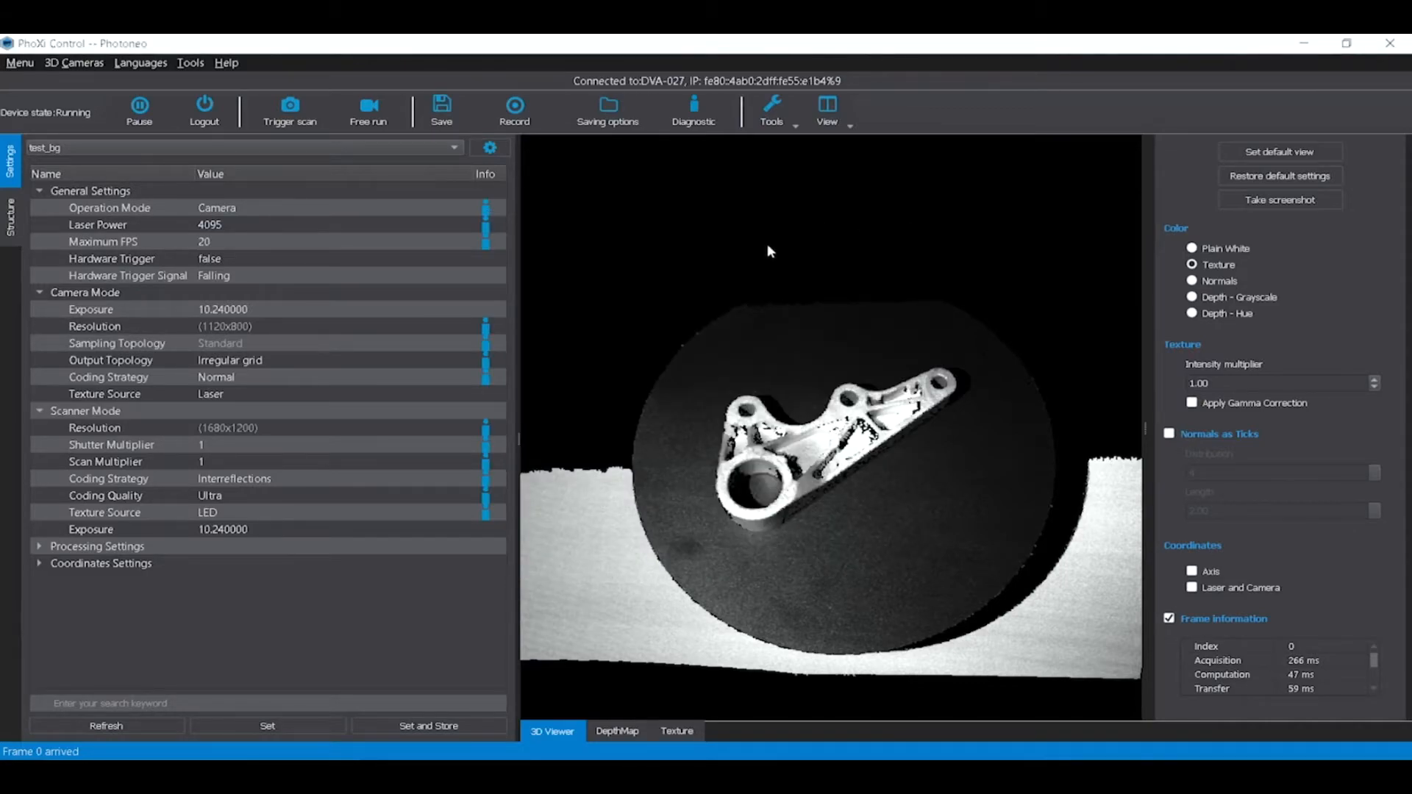
pyautogui.moveTo(37, 131)
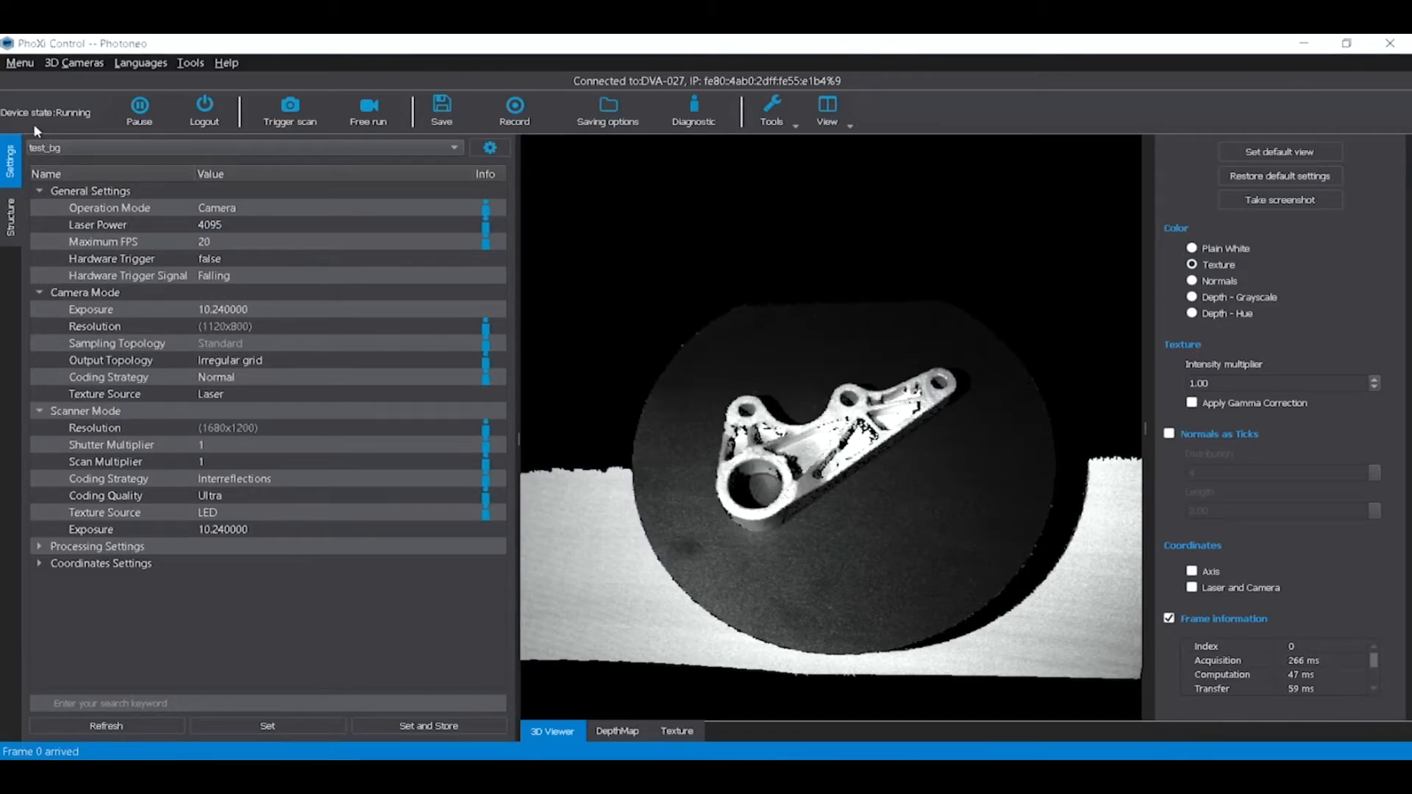
pyautogui.moveTo(29, 96)
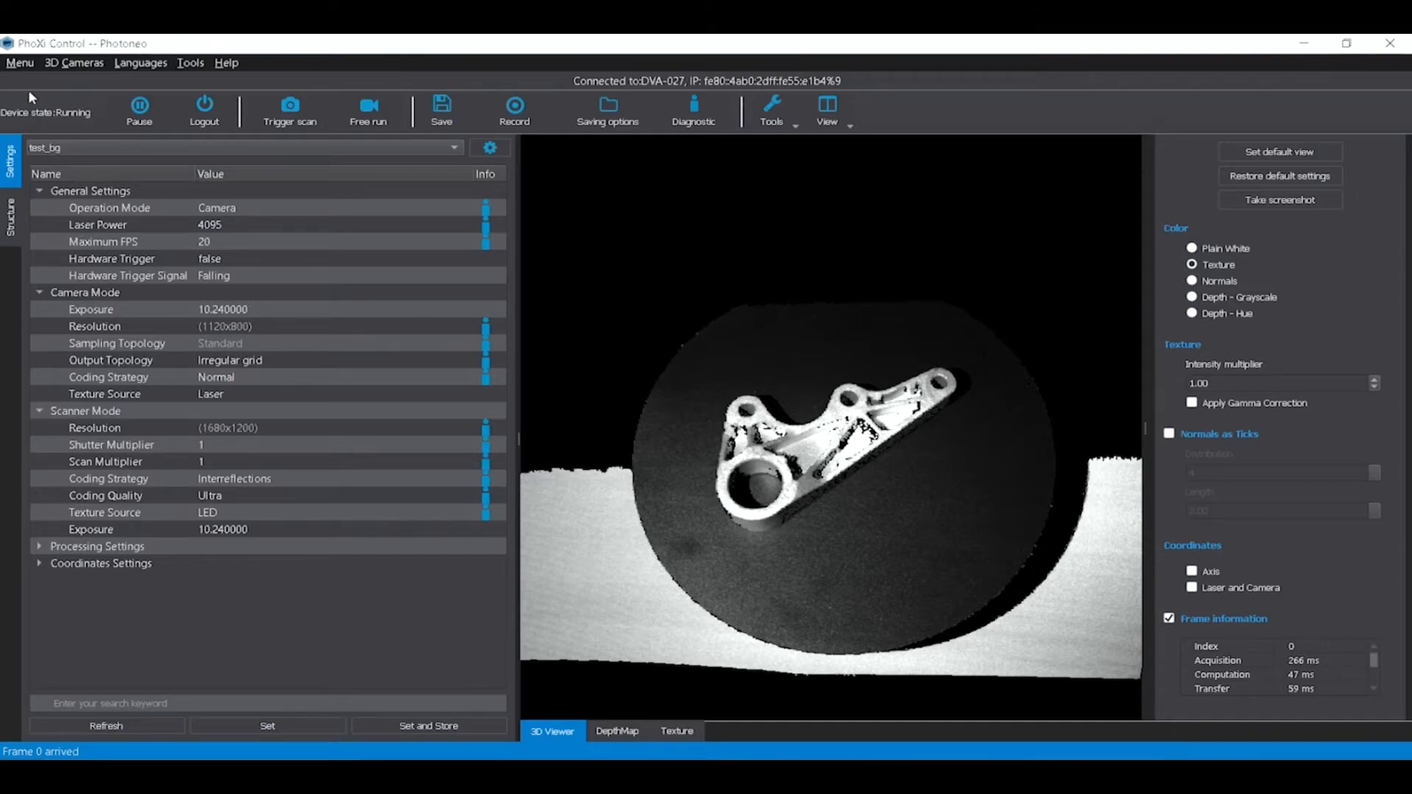
pyautogui.moveTo(181, 133)
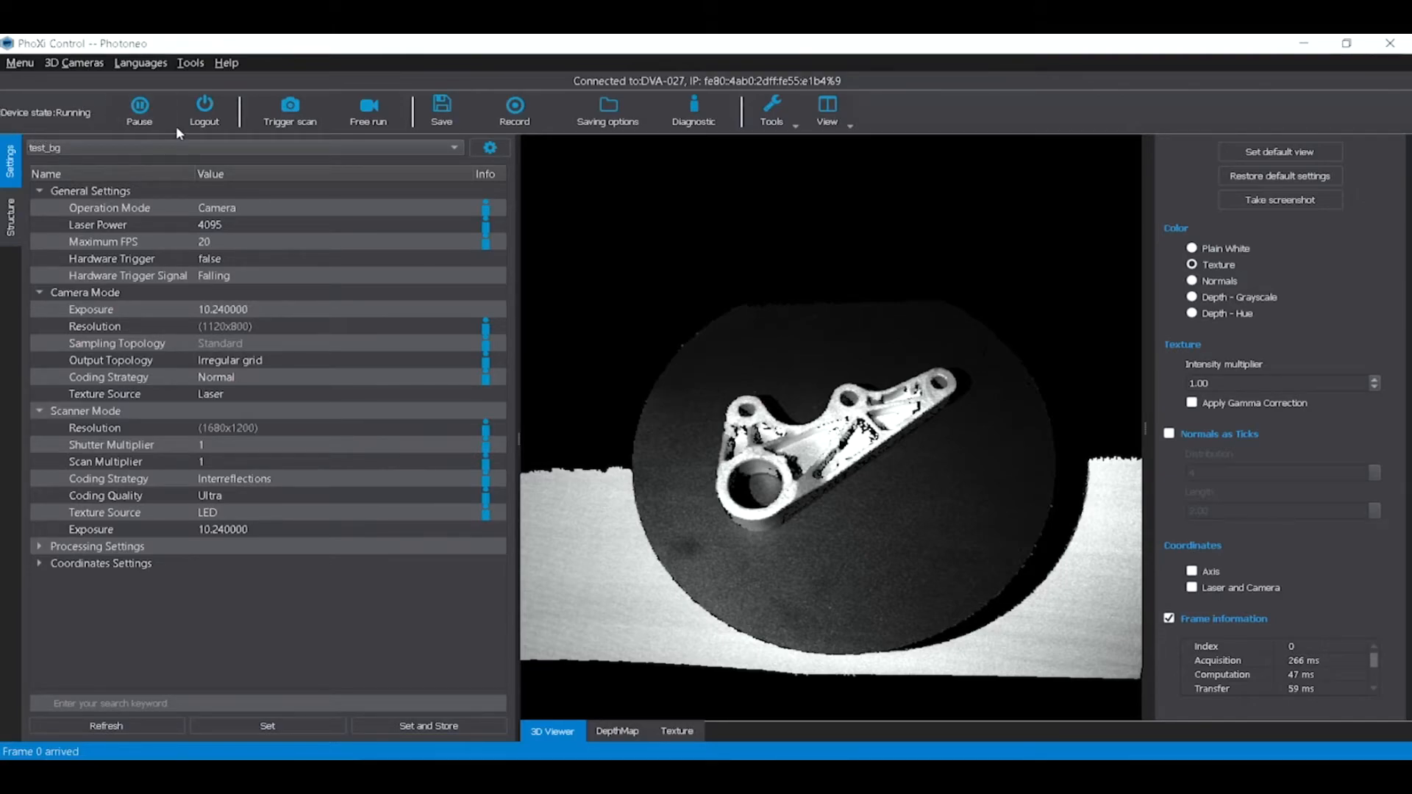
pyautogui.click(138, 104)
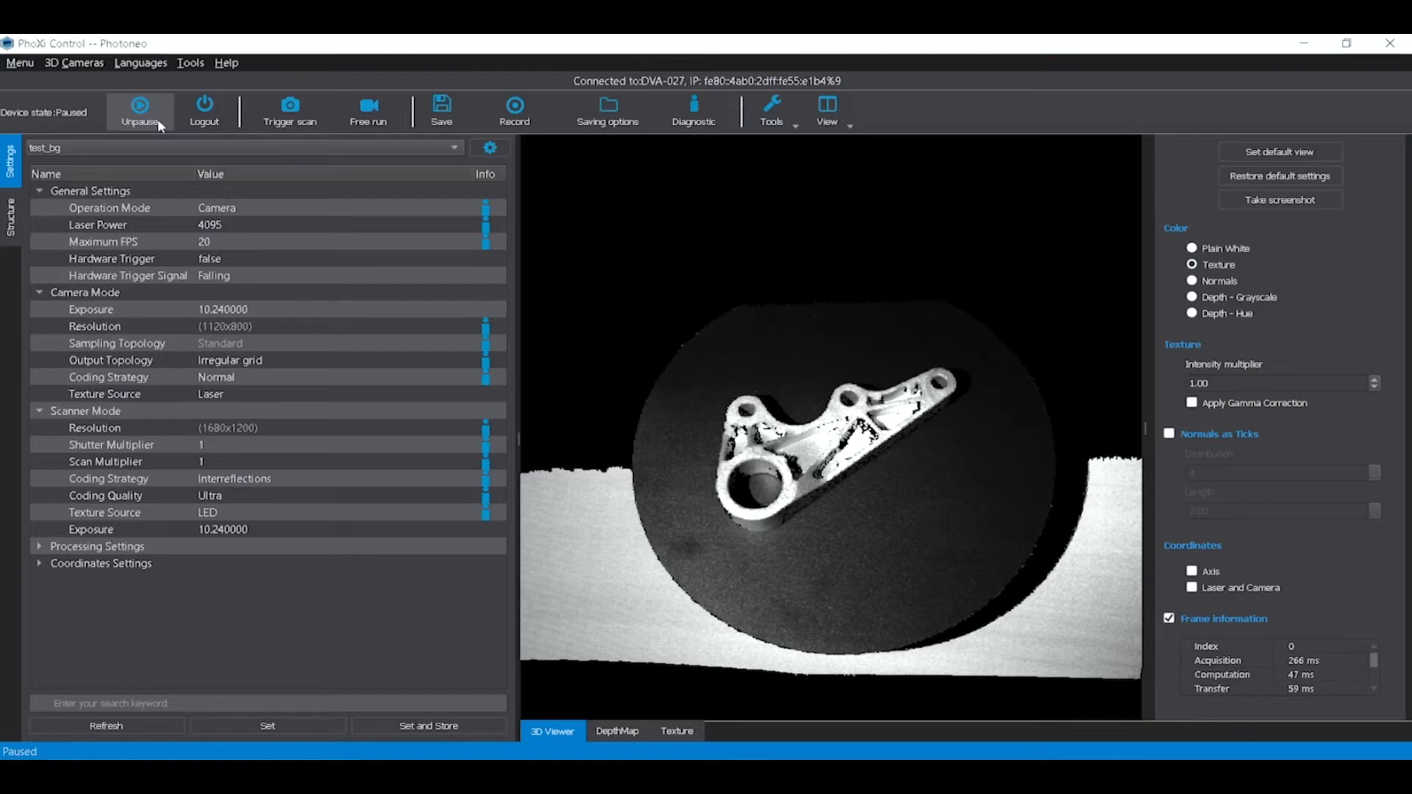
# Step: Unpause, start Free run continuous scanning, and colour the point cloud Plain White
pyautogui.click(138, 104)
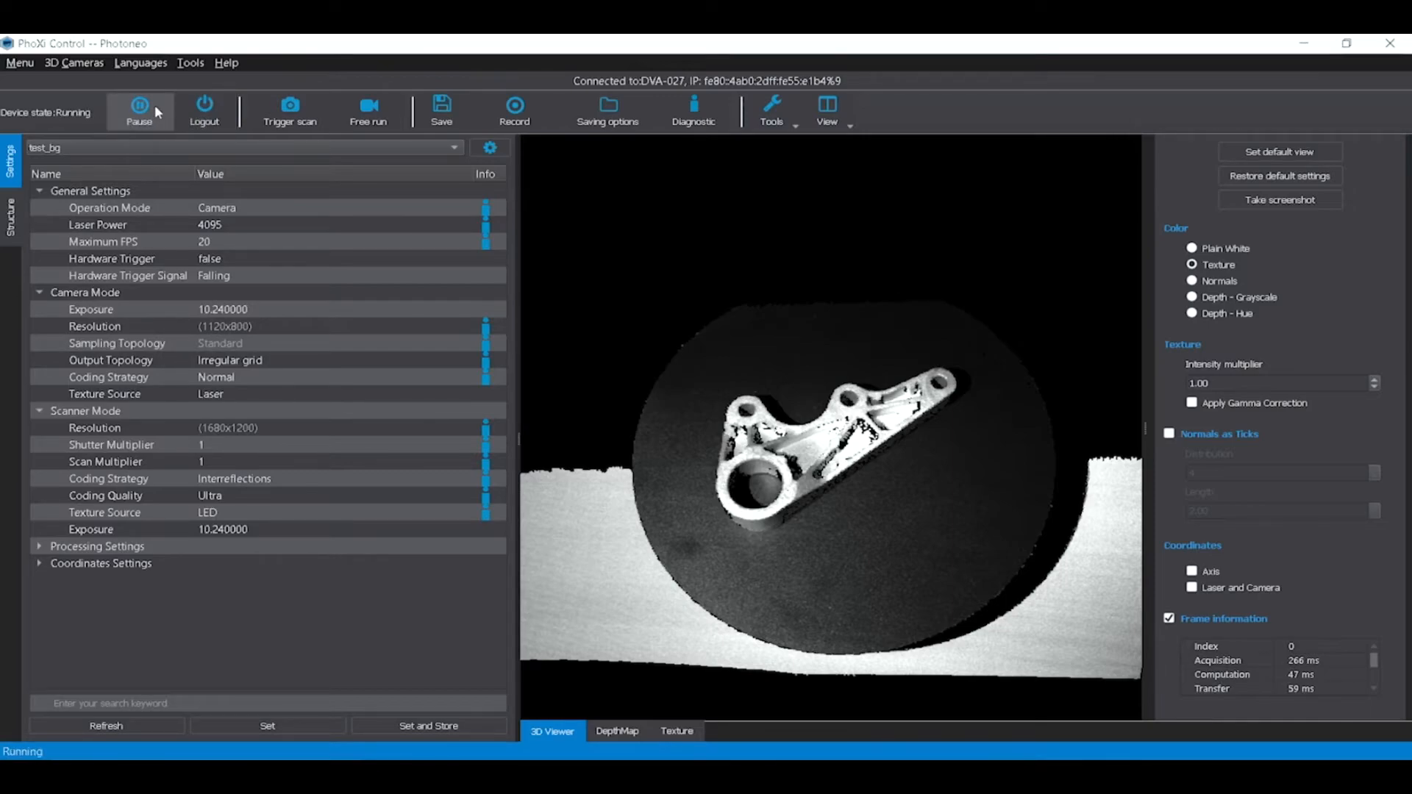
pyautogui.click(290, 103)
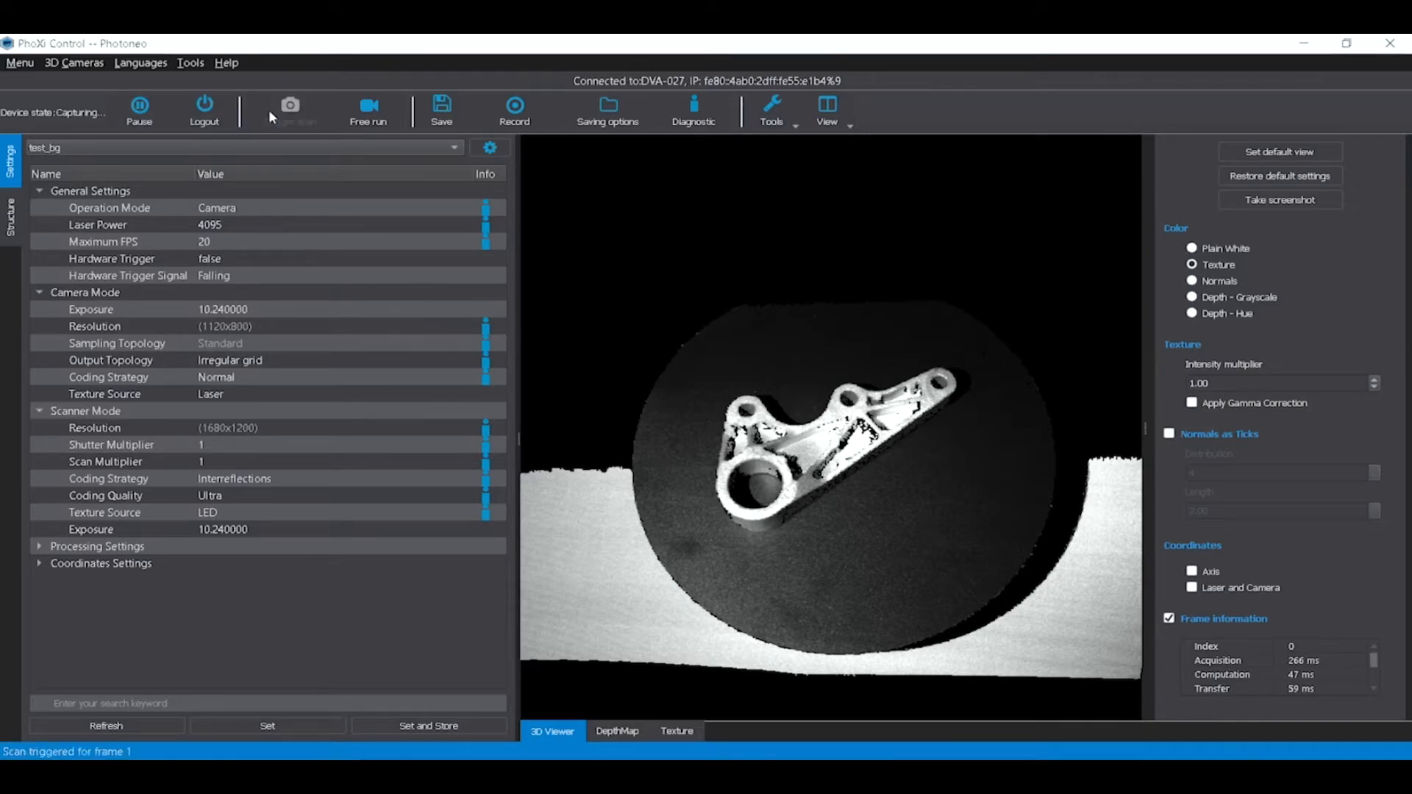
pyautogui.click(367, 111)
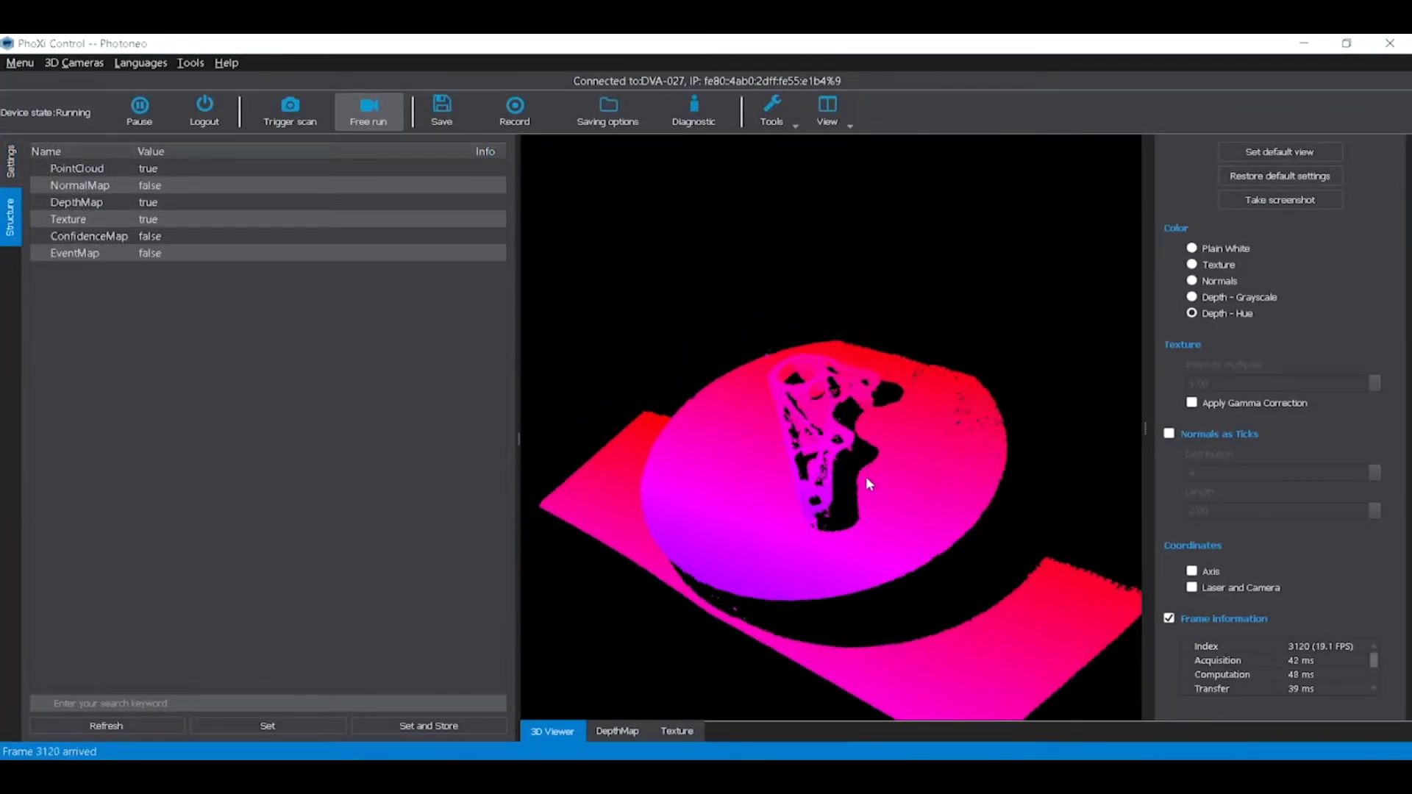
pyautogui.click(1192, 248)
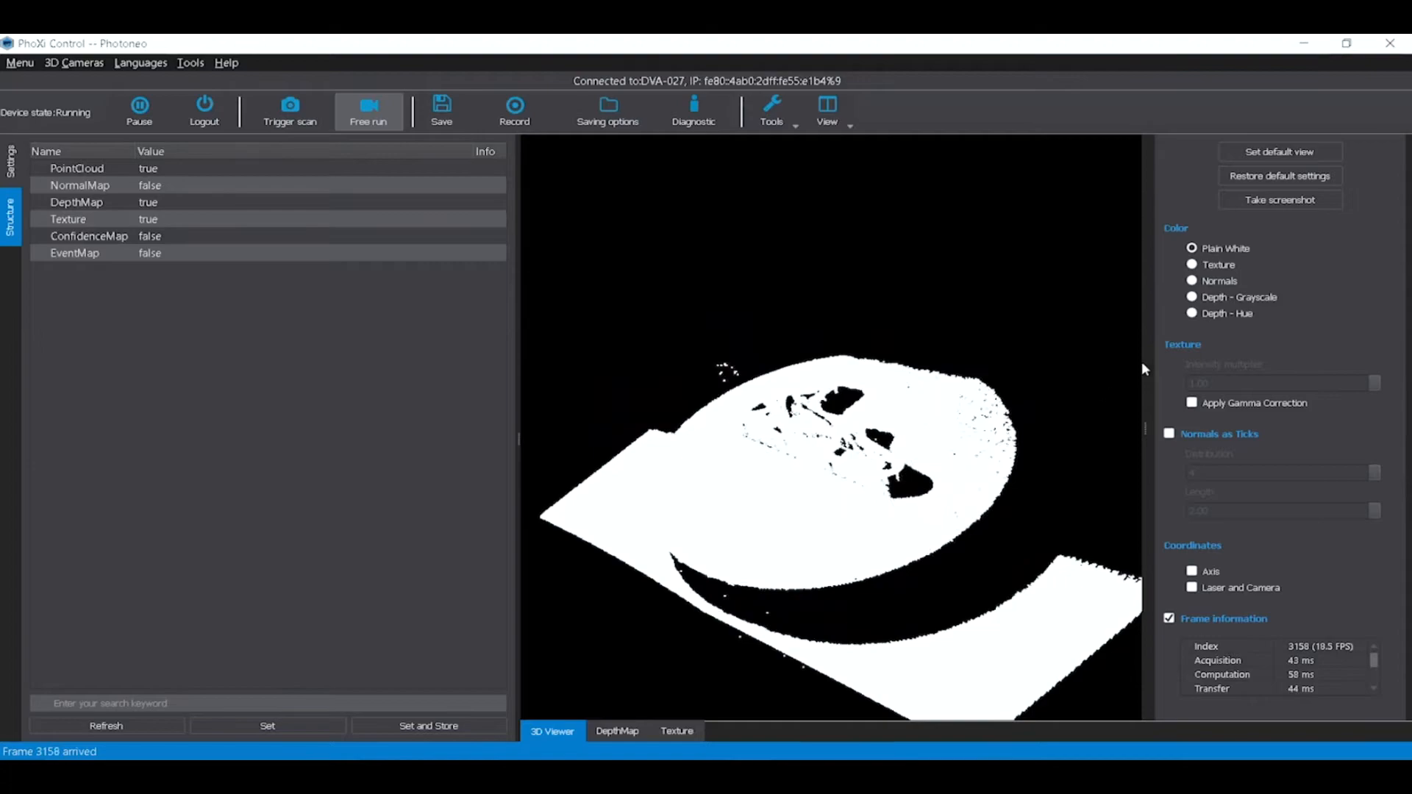
pyautogui.click(1192, 265)
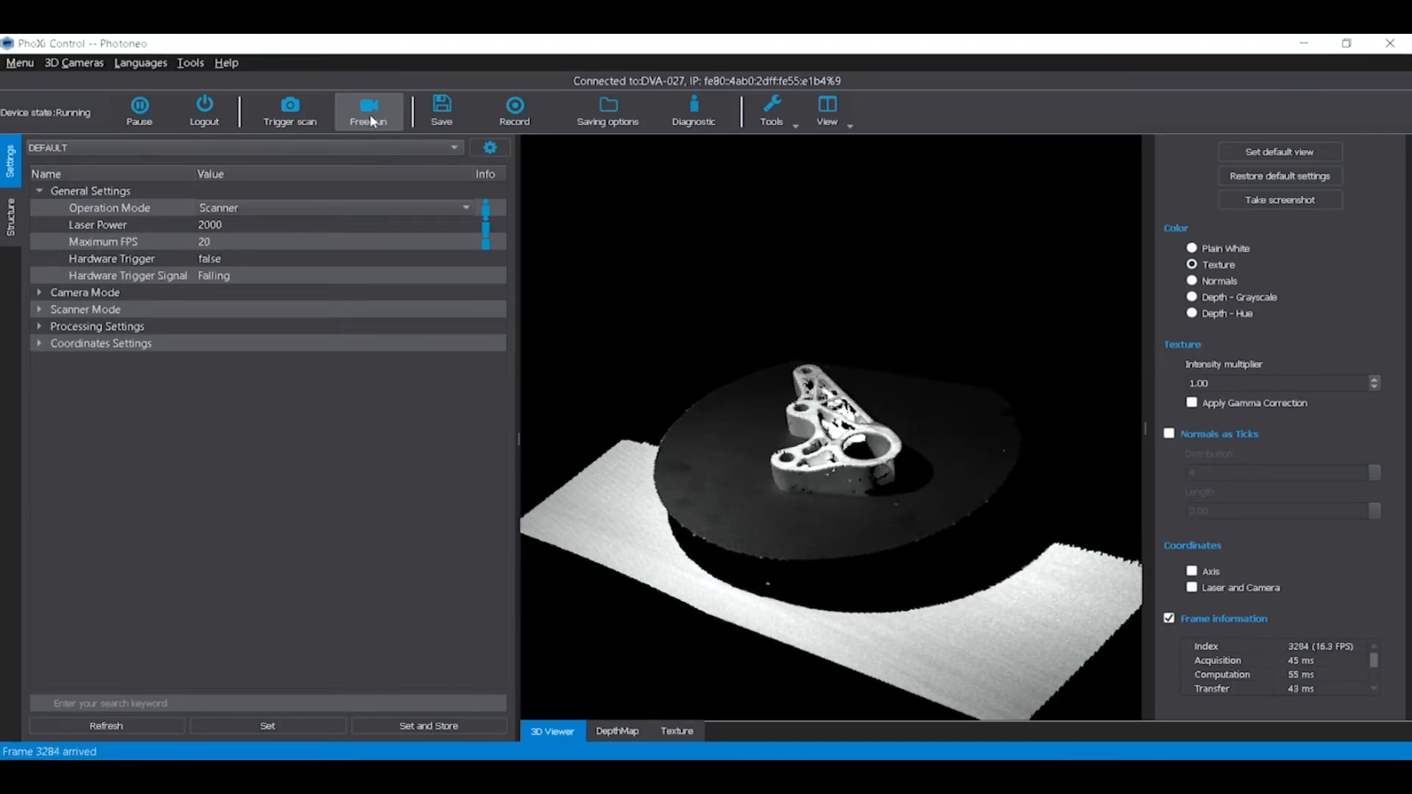
pyautogui.moveTo(288, 111)
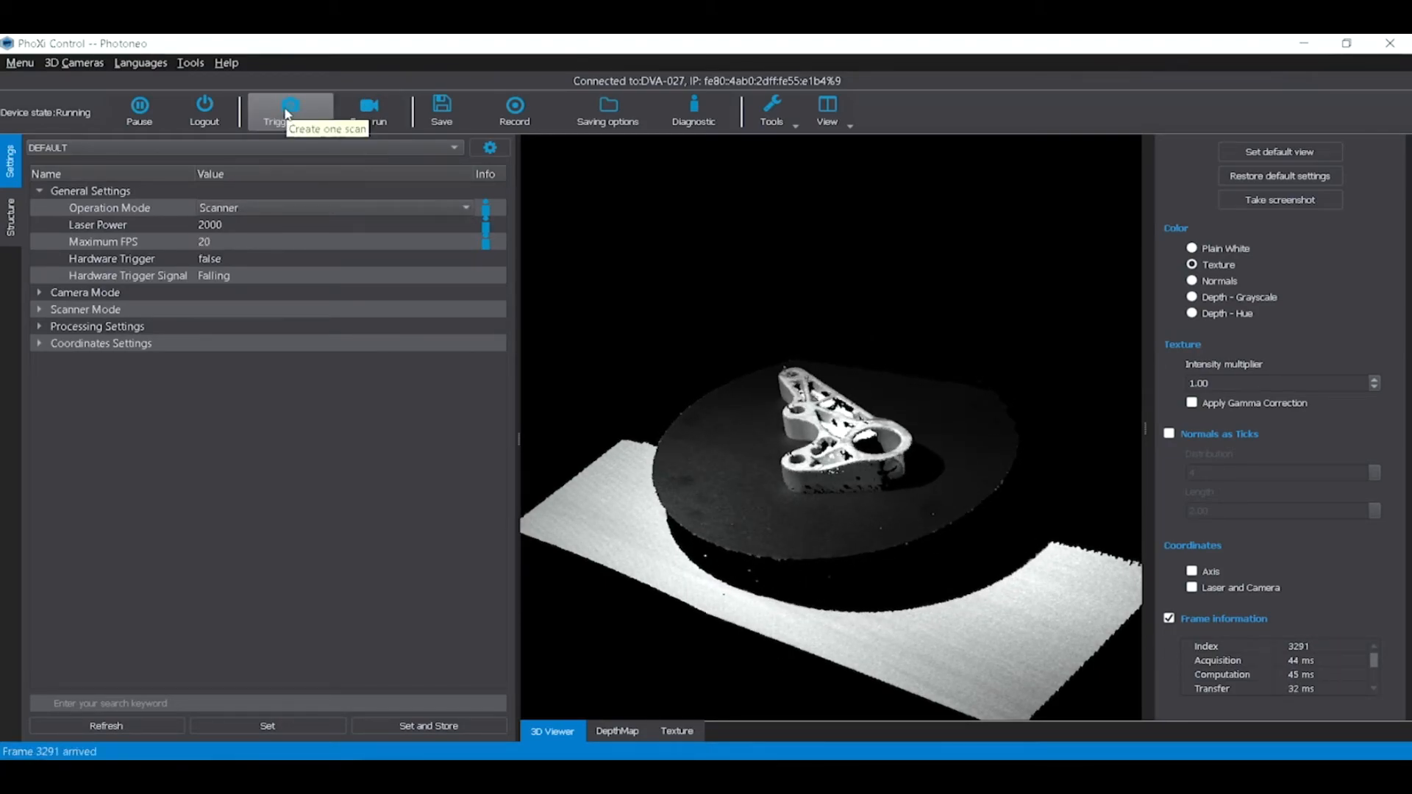
# Step: Trigger a single scan of the part in Scanner operation mode
pyautogui.click(289, 110)
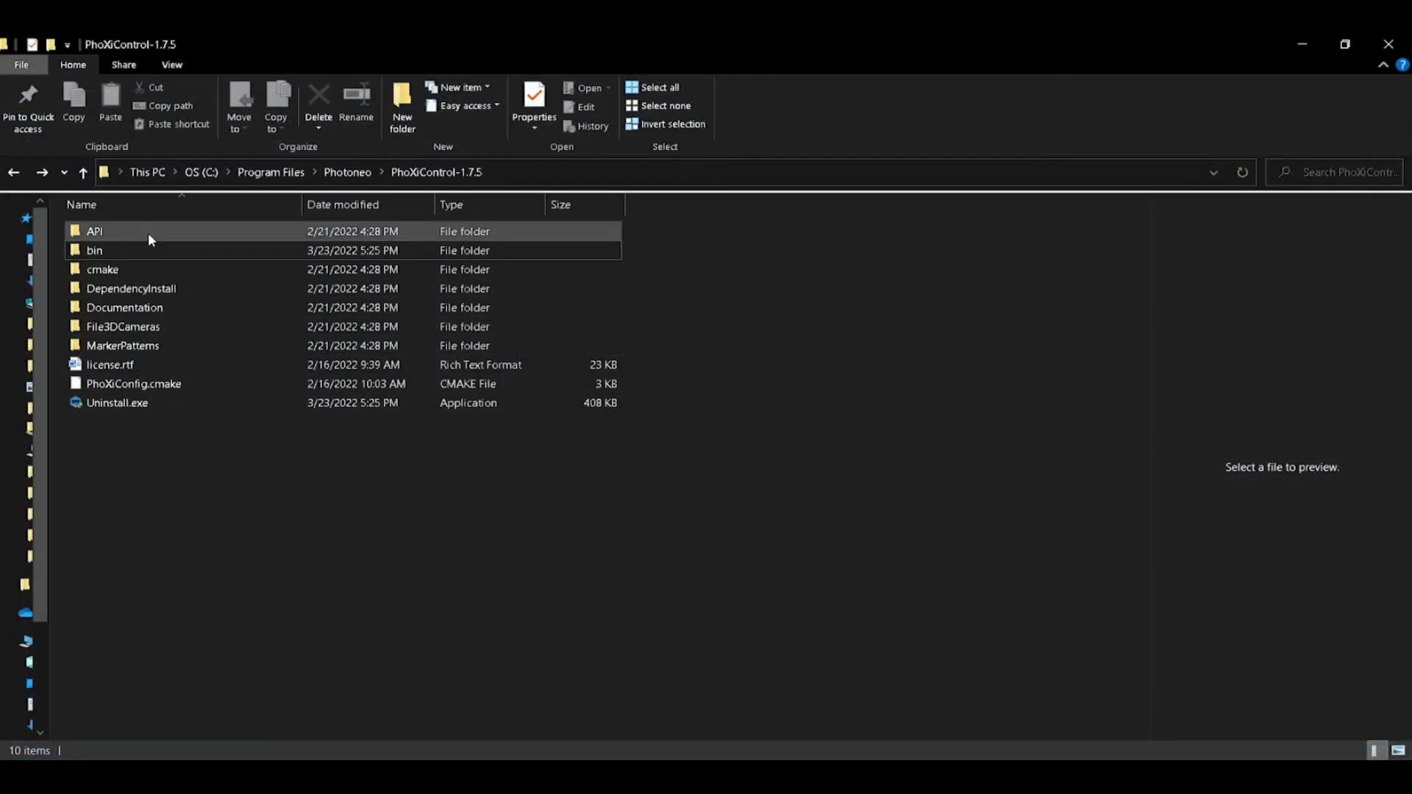
# Step: Browse API > examples > CPP and enter the MotionCamChangeSettings example folder
pyautogui.doubleClick(94, 231)
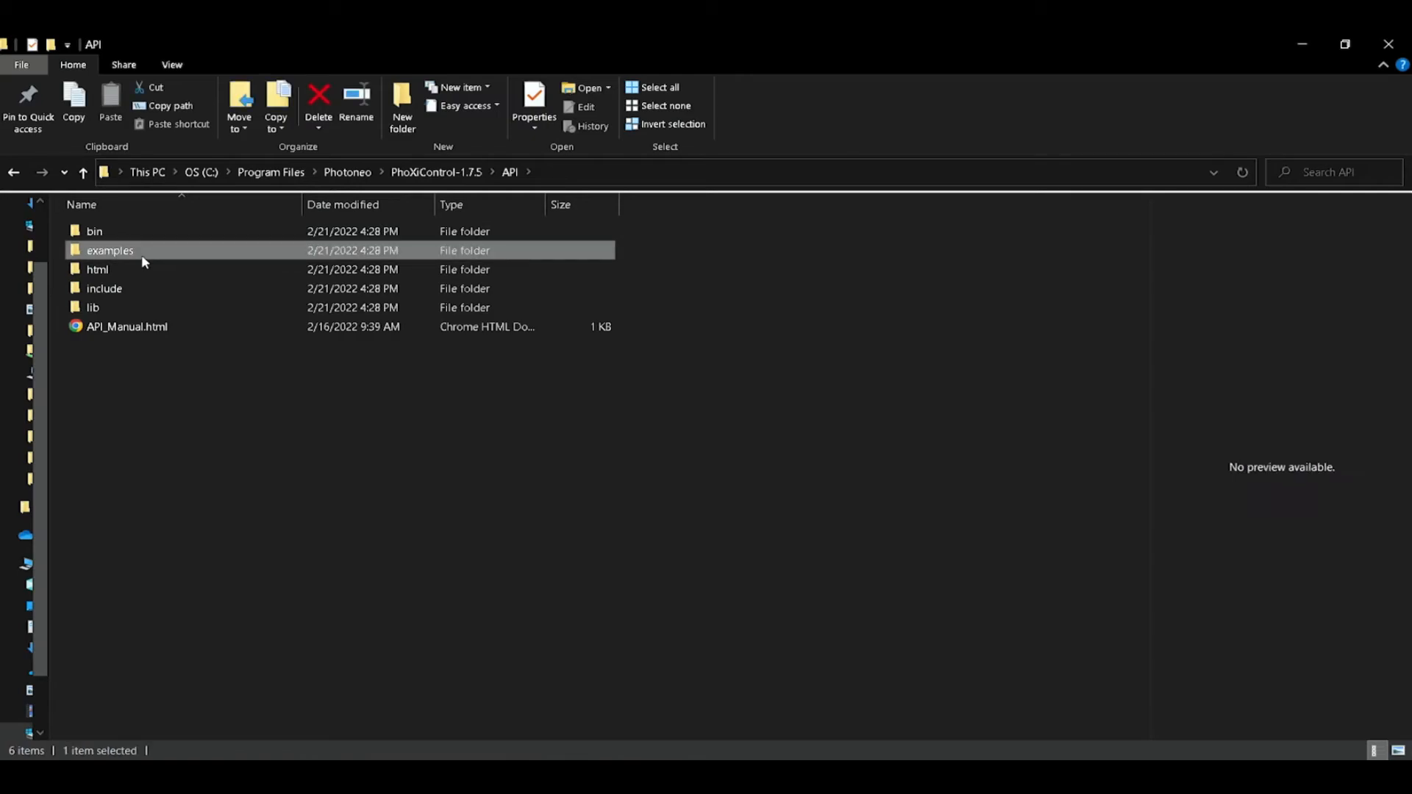
pyautogui.doubleClick(108, 250)
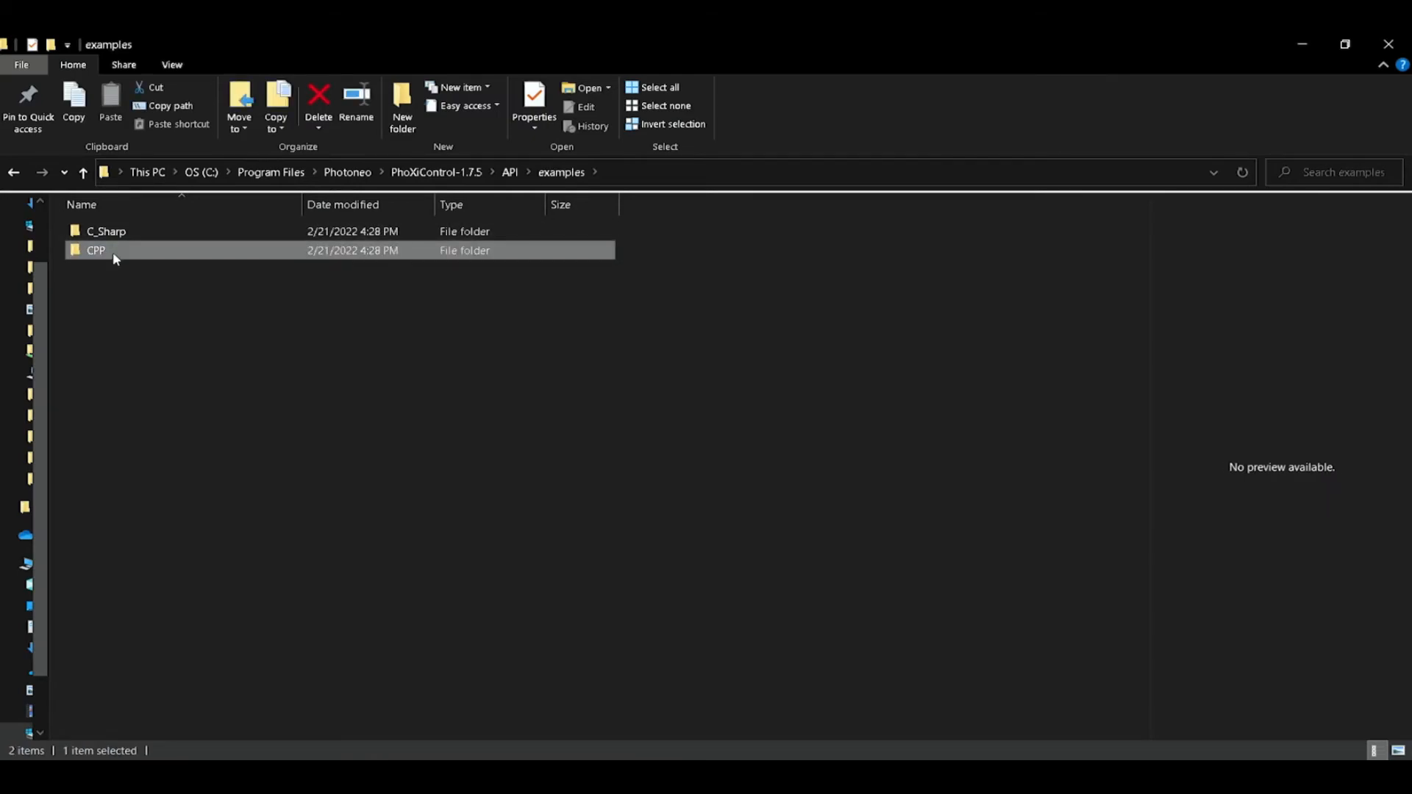
pyautogui.doubleClick(94, 250)
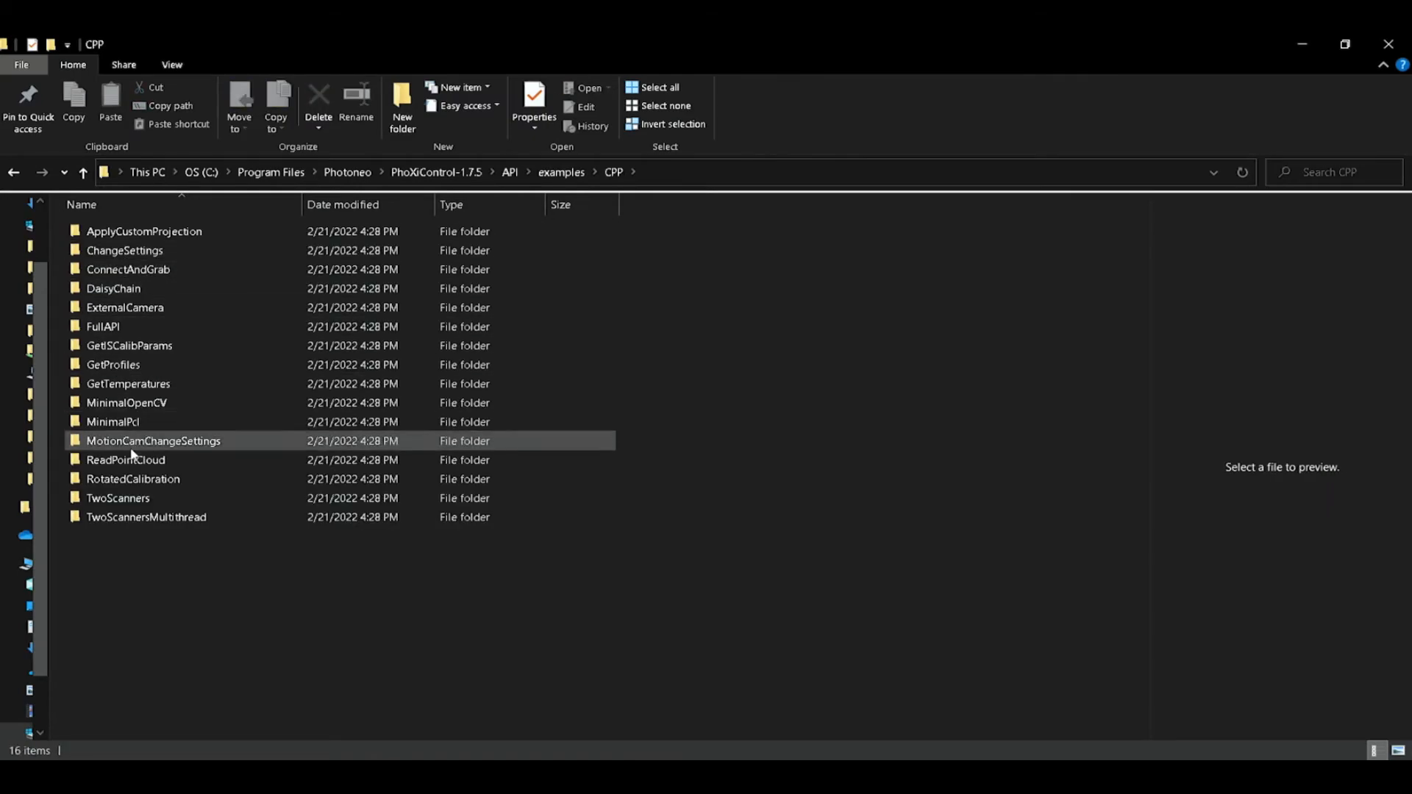
pyautogui.doubleClick(152, 442)
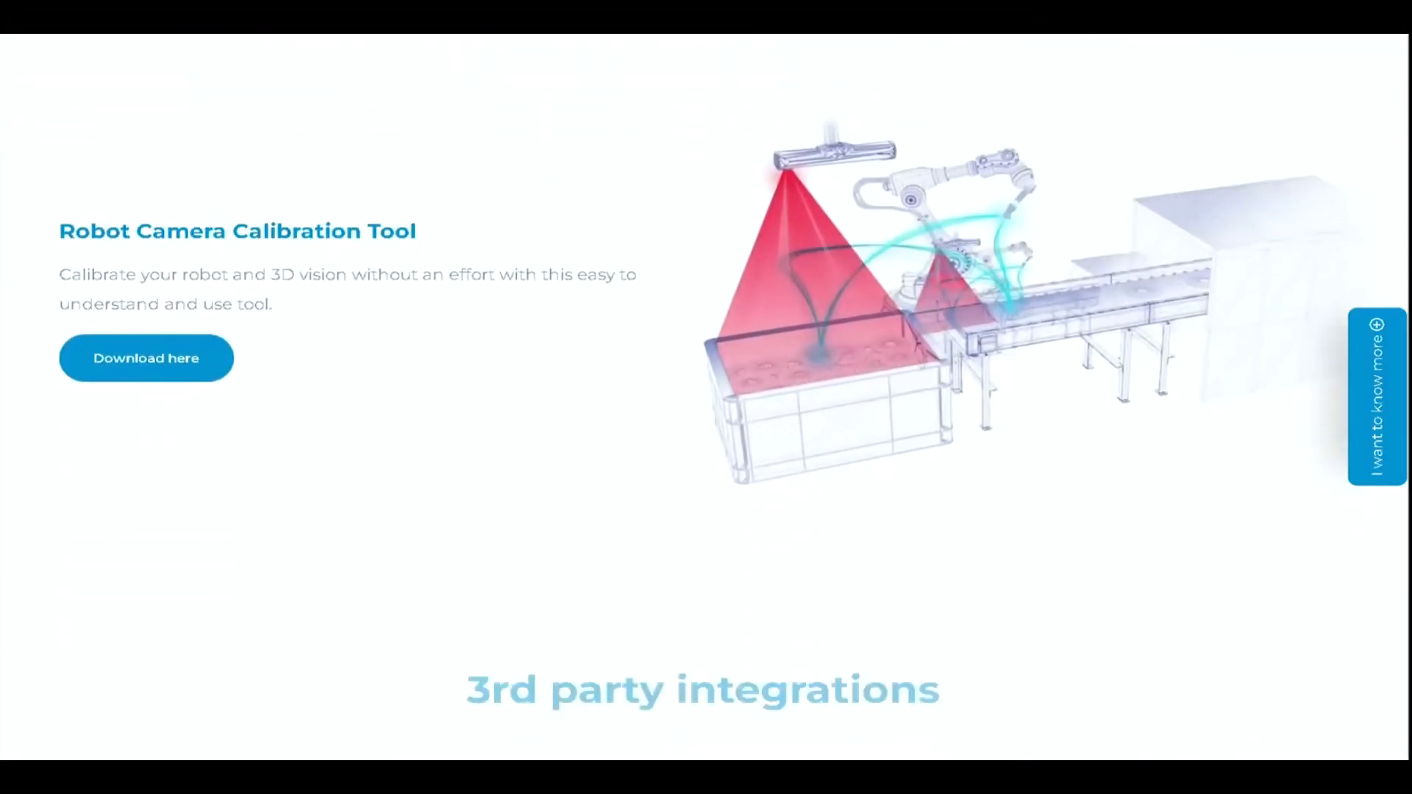
# Step: Scroll to the 3rd party integrations section listing the Halcon, LabVIEW and Matrox drivers
pyautogui.scroll(-3)
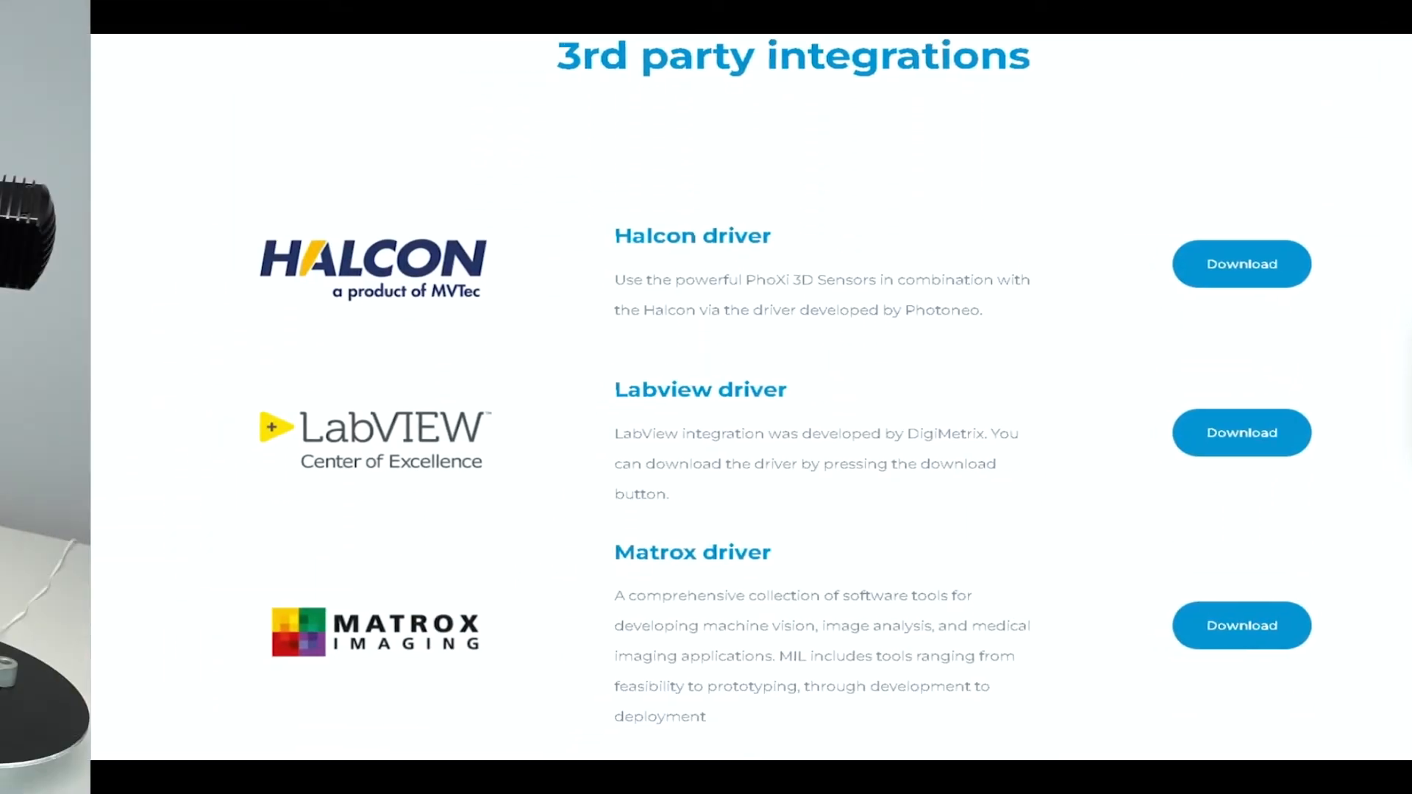